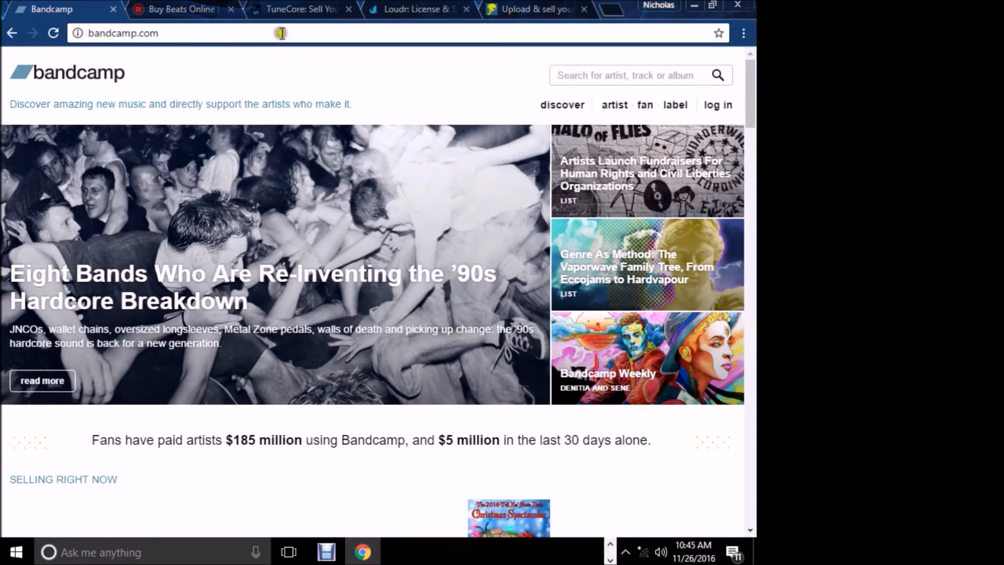
pyautogui.moveTo(302, 9)
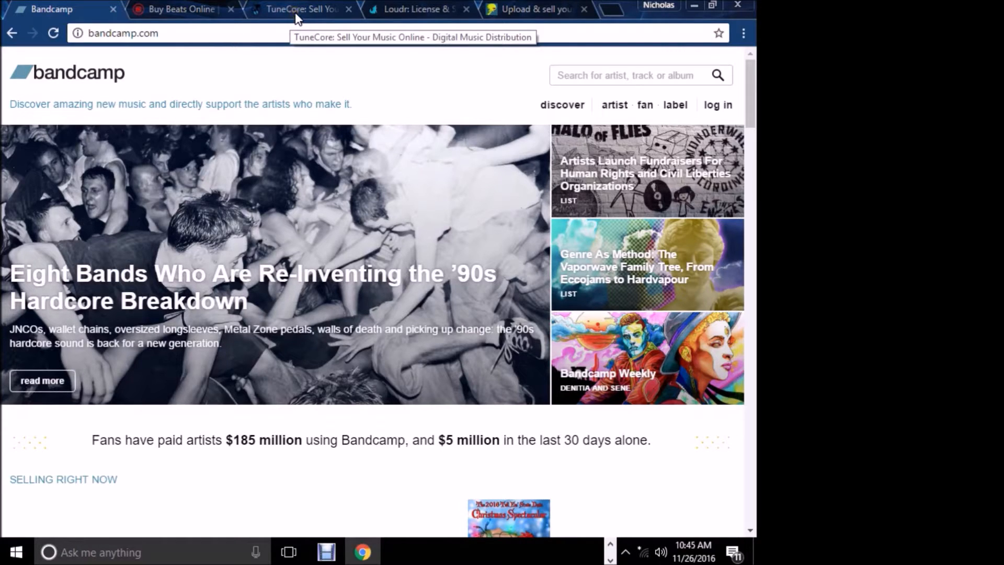
pyautogui.moveTo(297, 19)
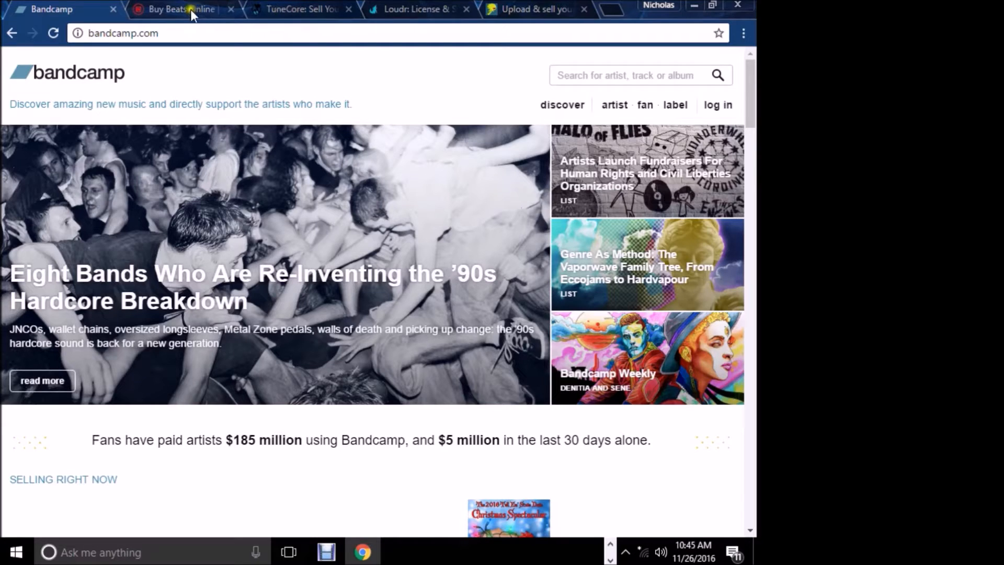
pyautogui.moveTo(189, 12)
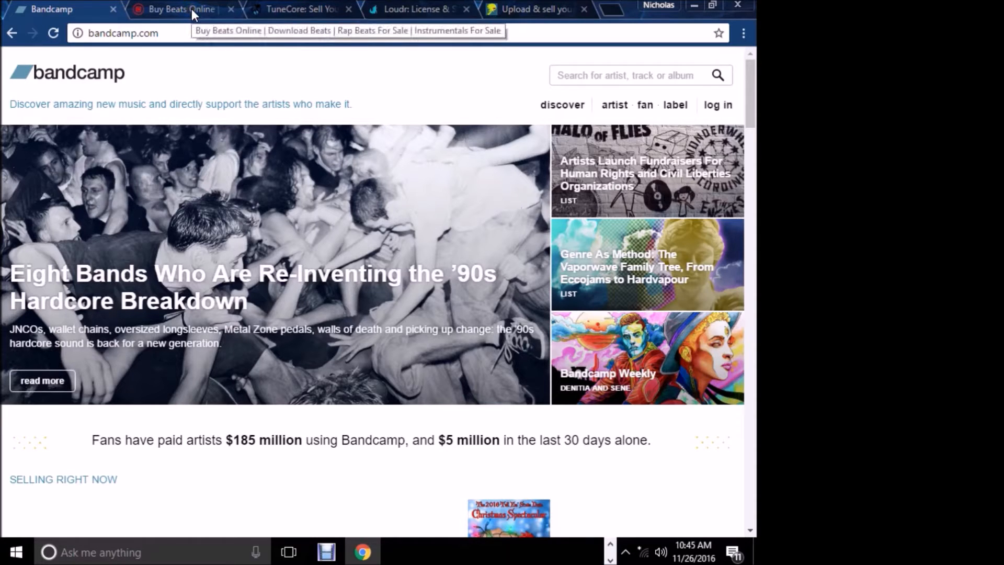
# Step: Glance at BeatStars, then return to Bandcamp and scroll through its homepage
pyautogui.click(178, 9)
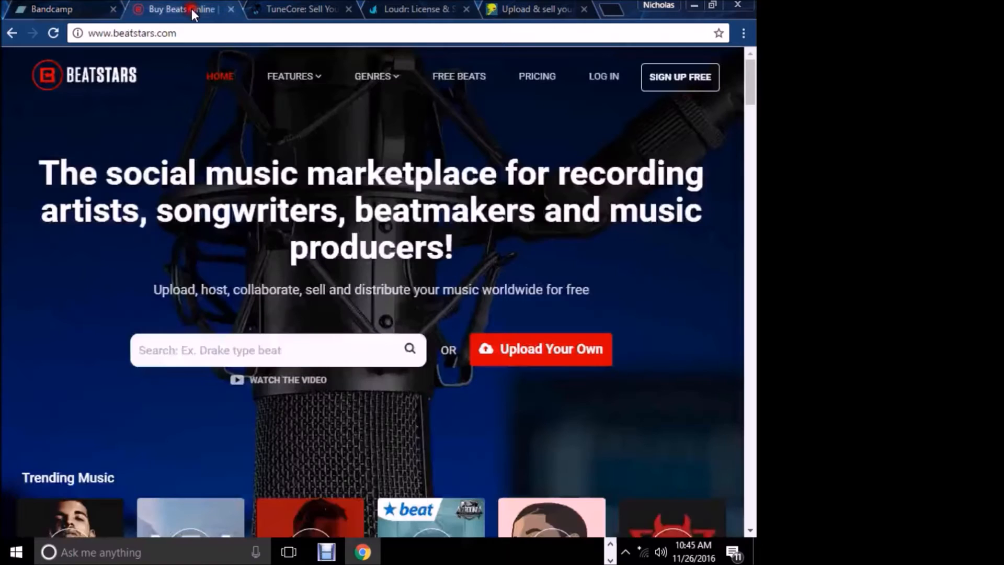
pyautogui.click(51, 9)
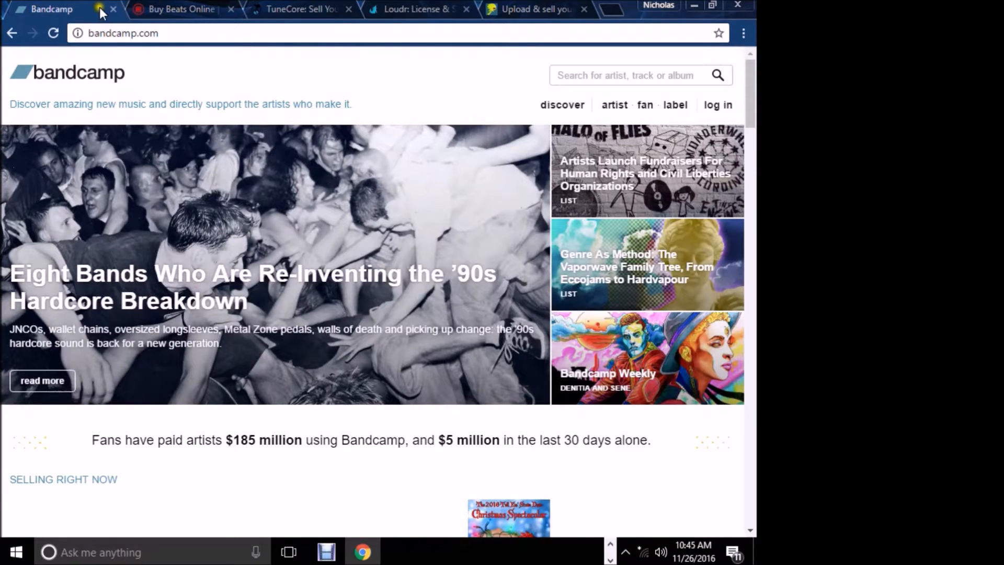
pyautogui.moveTo(153, 6)
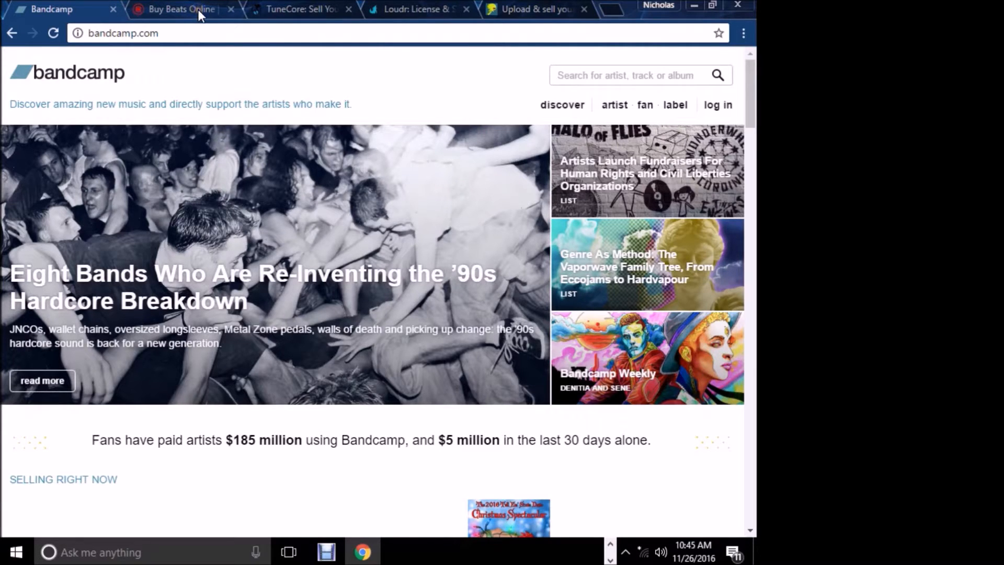
pyautogui.moveTo(188, 12)
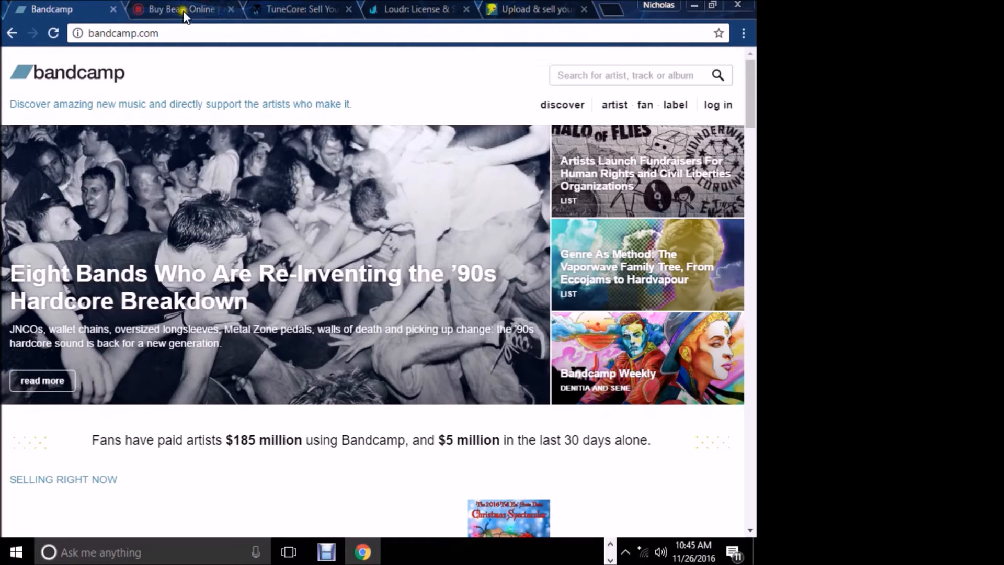
pyautogui.moveTo(184, 9)
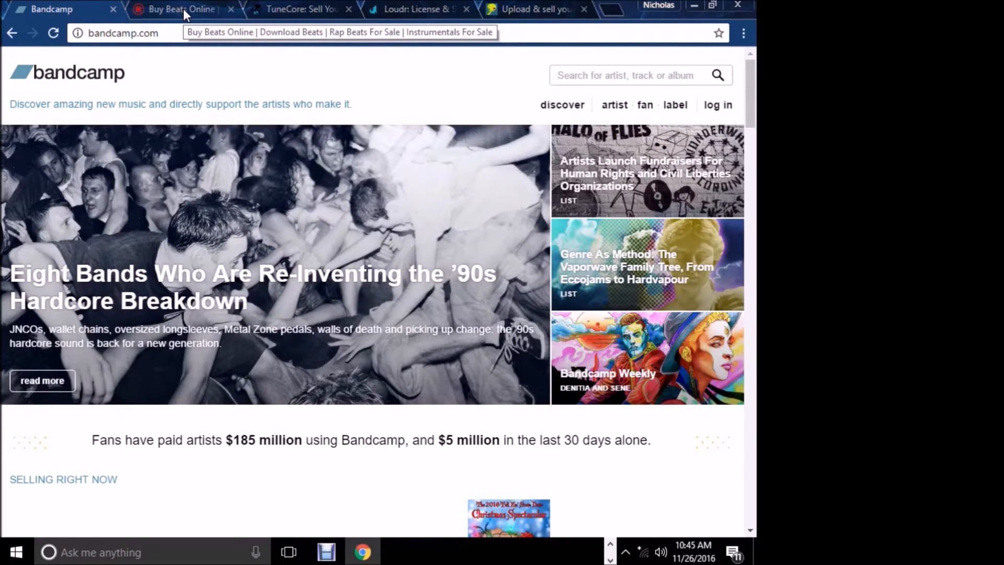
pyautogui.scroll(-3)
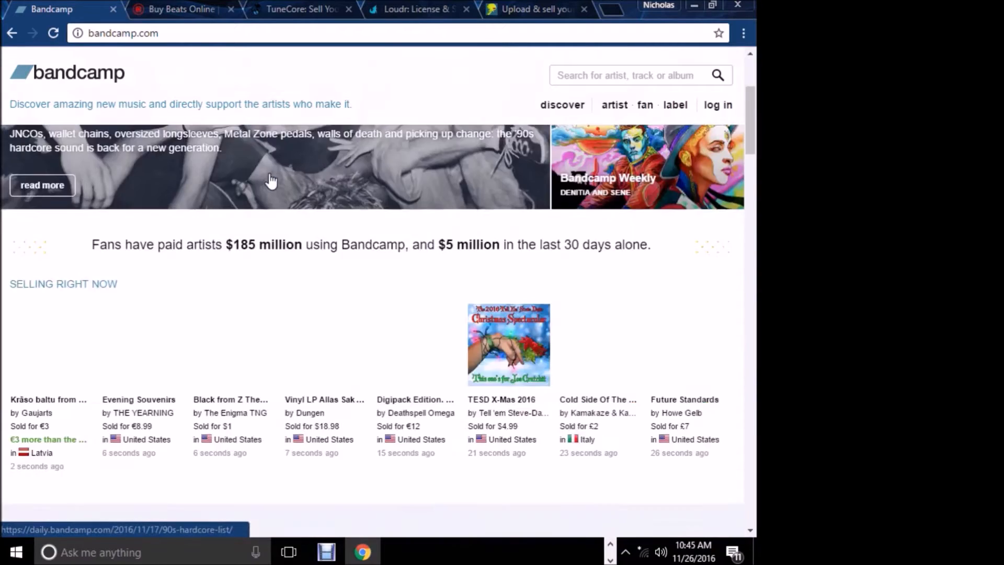
pyautogui.scroll(-3)
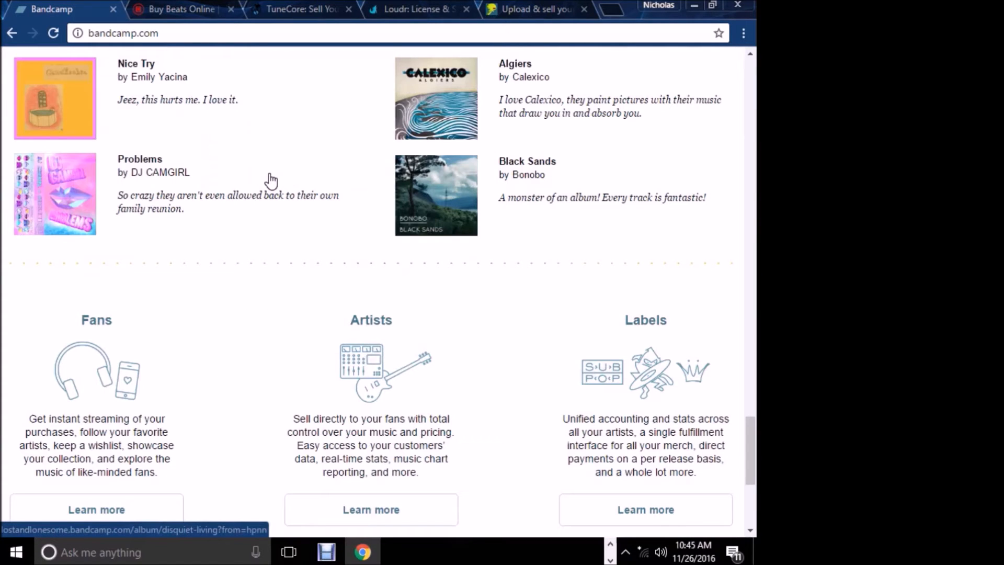
pyautogui.moveTo(288, 304)
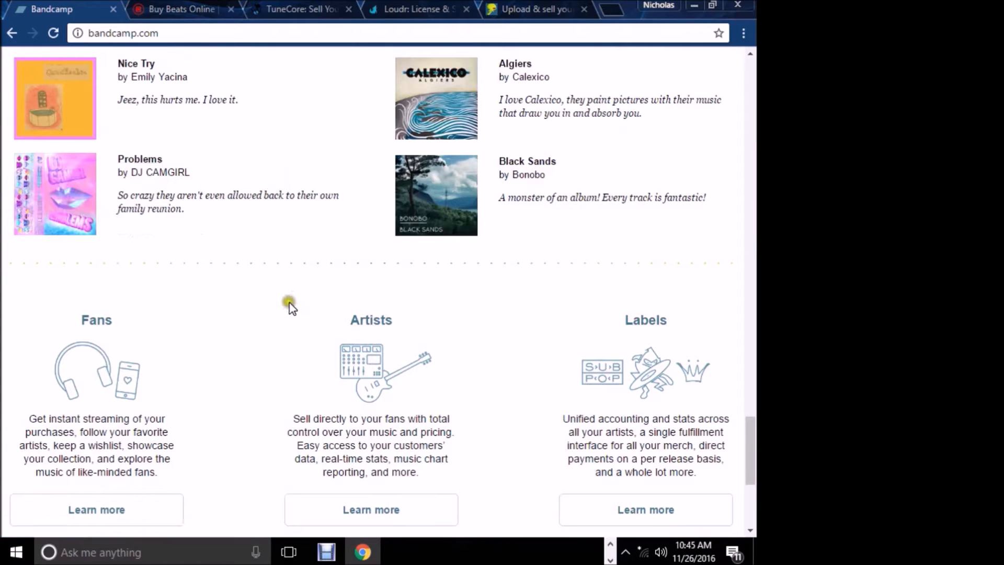
pyautogui.scroll(-3)
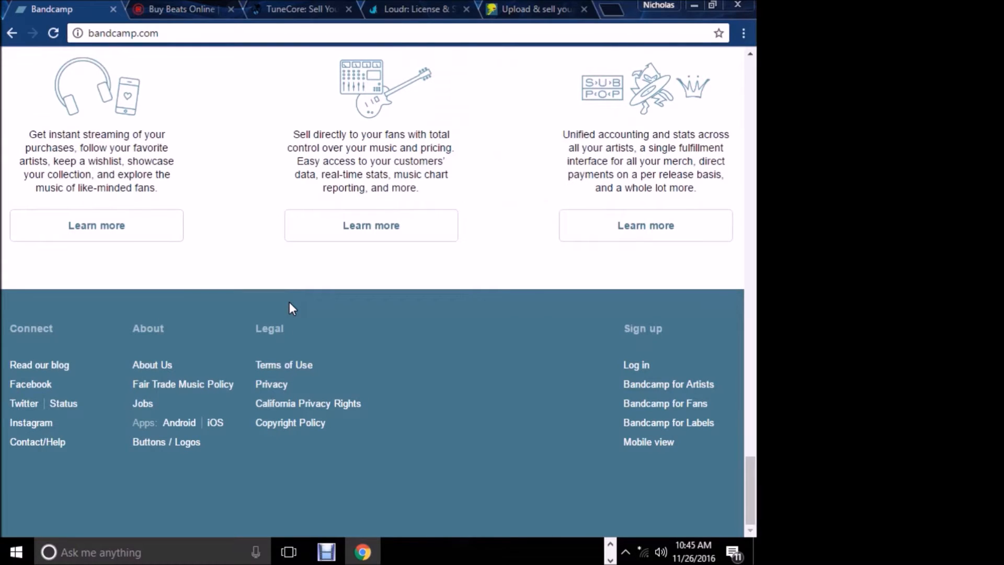
pyautogui.scroll(3)
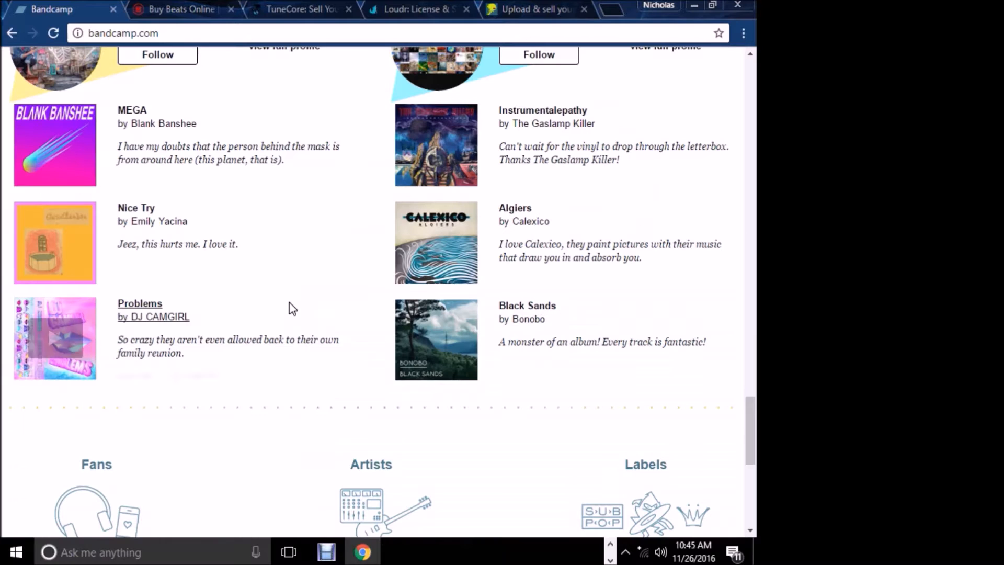
pyautogui.scroll(-3)
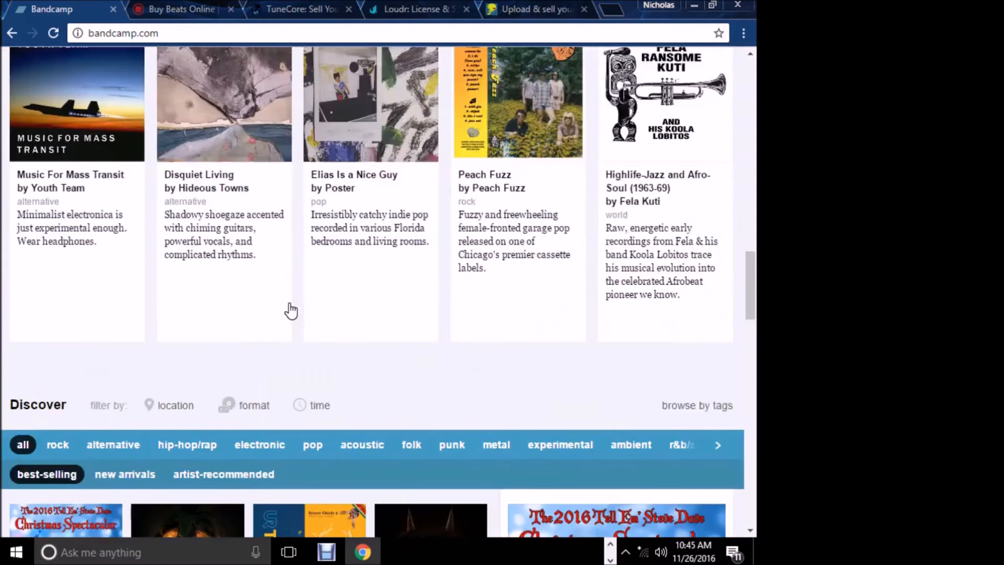
pyautogui.scroll(3)
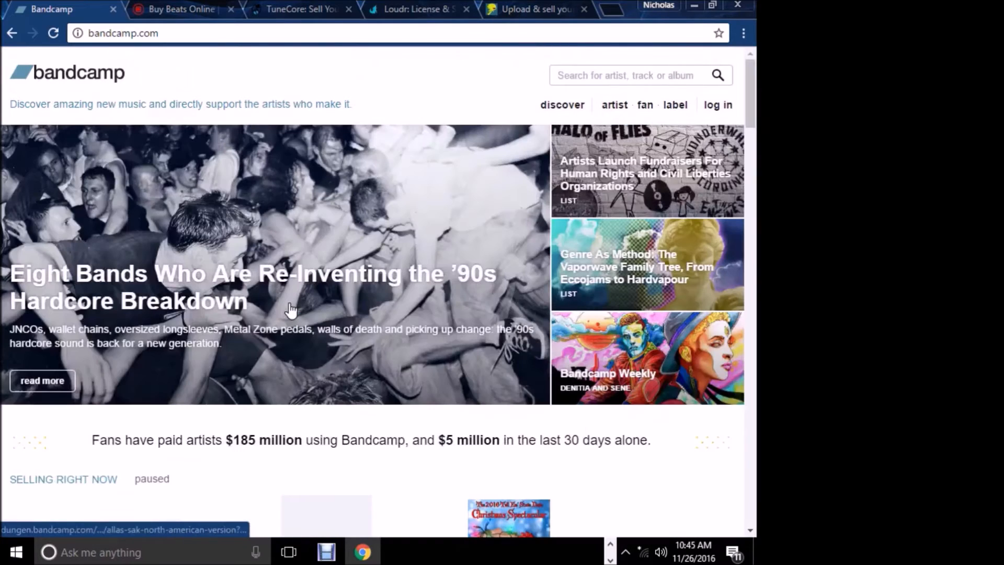
pyautogui.moveTo(180, 9)
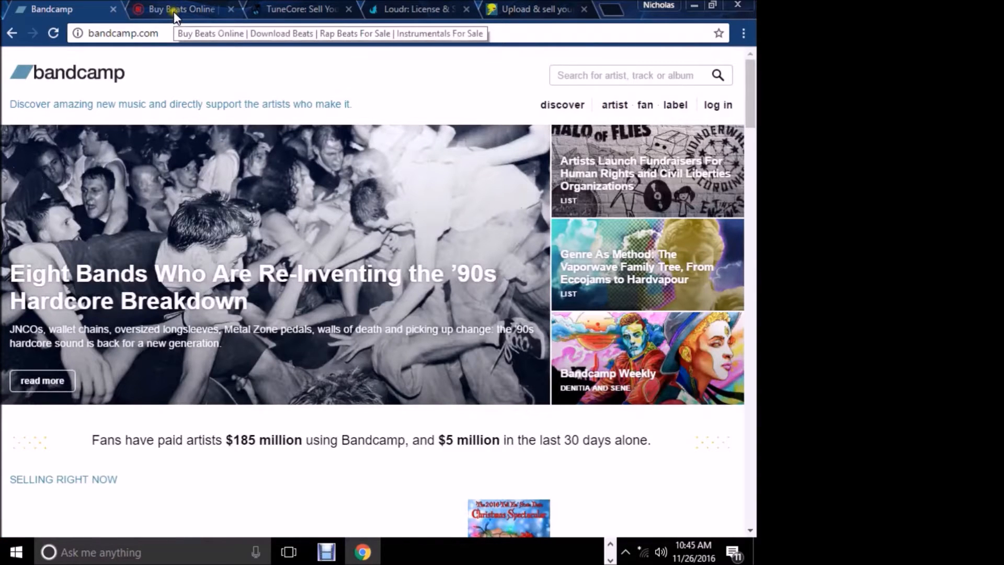
# Step: Switch to BeatStars and scroll down through its marketplace section
pyautogui.click(183, 9)
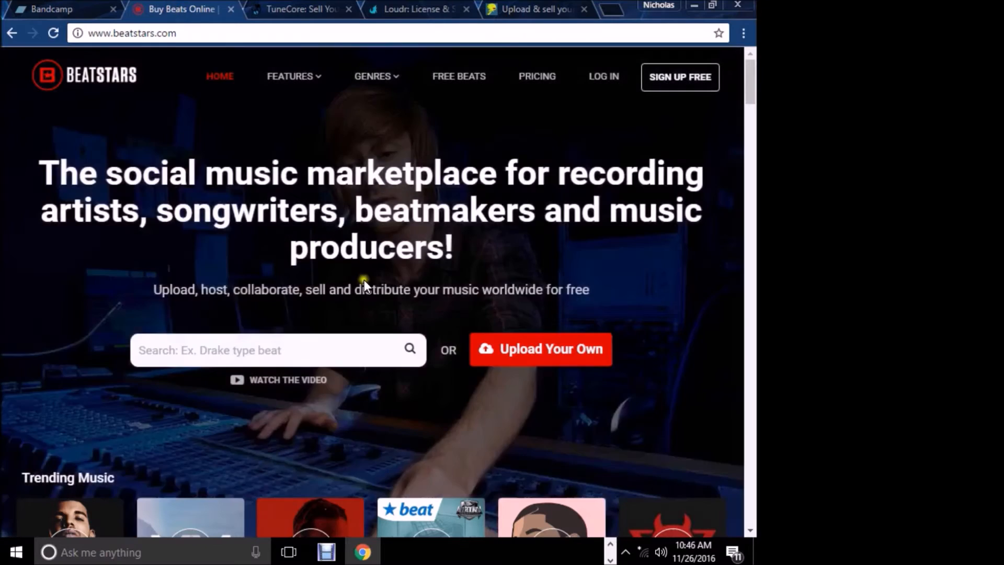
pyautogui.moveTo(582, 173)
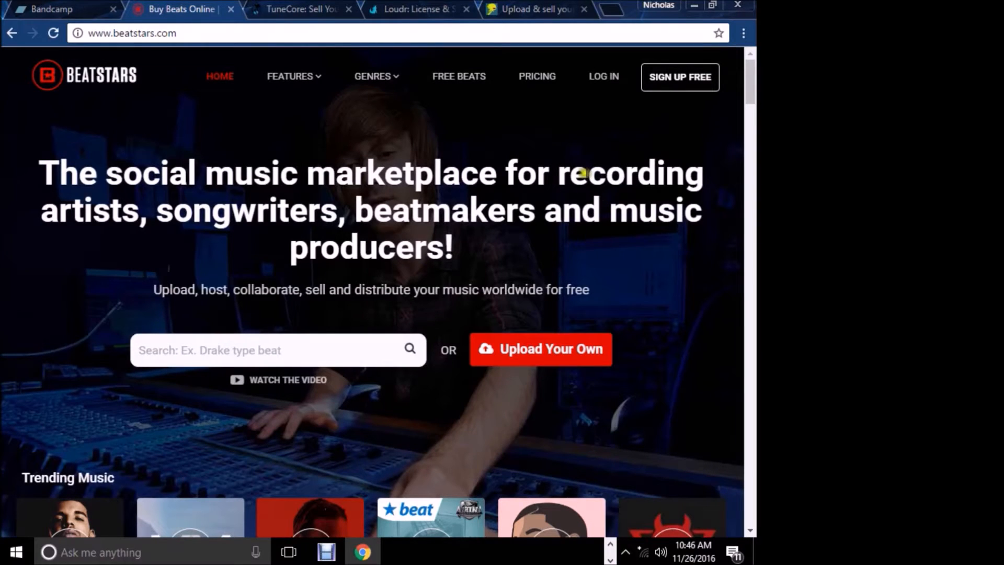
pyautogui.moveTo(594, 284)
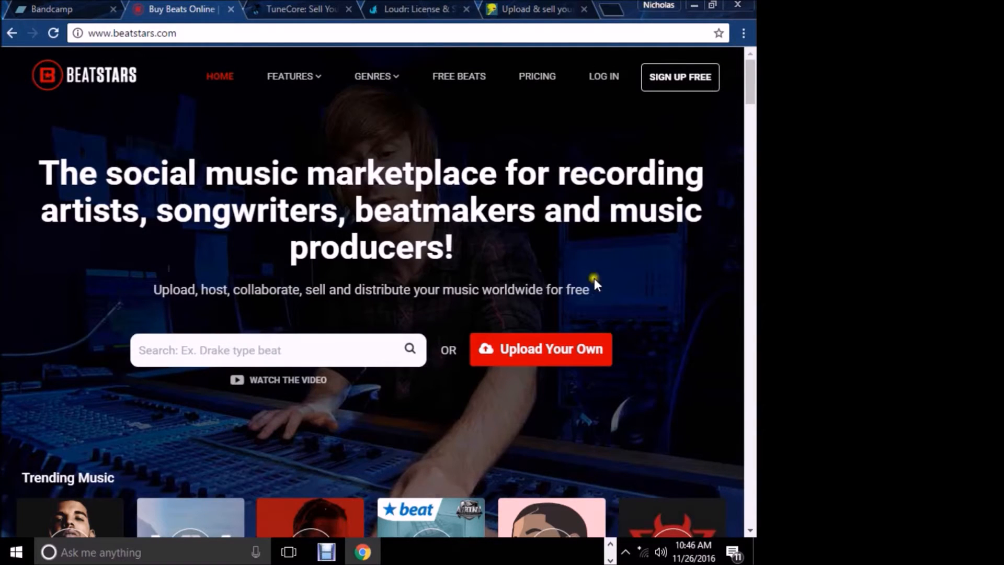
pyautogui.moveTo(601, 136)
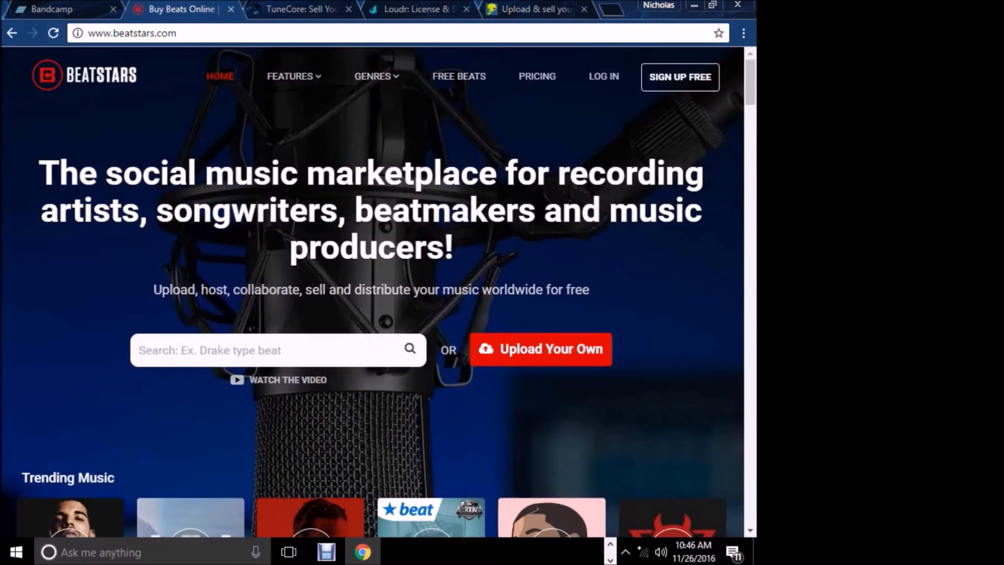
pyautogui.scroll(-3)
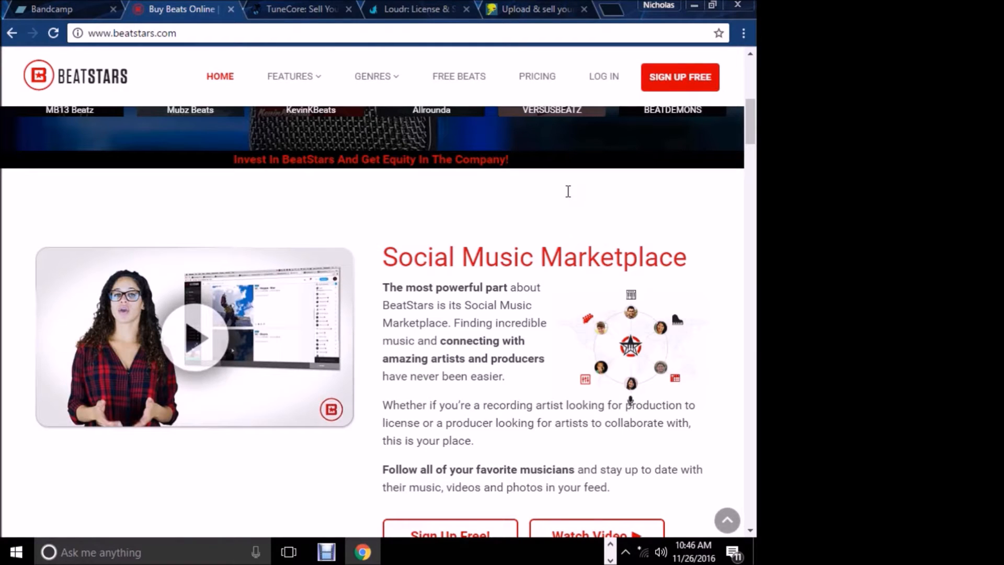
pyautogui.scroll(-3)
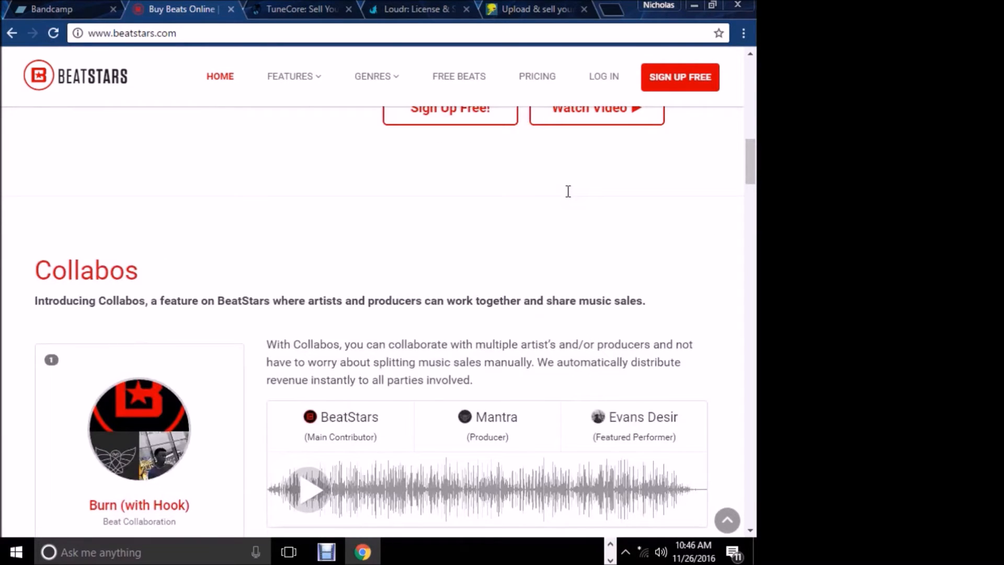
pyautogui.scroll(-3)
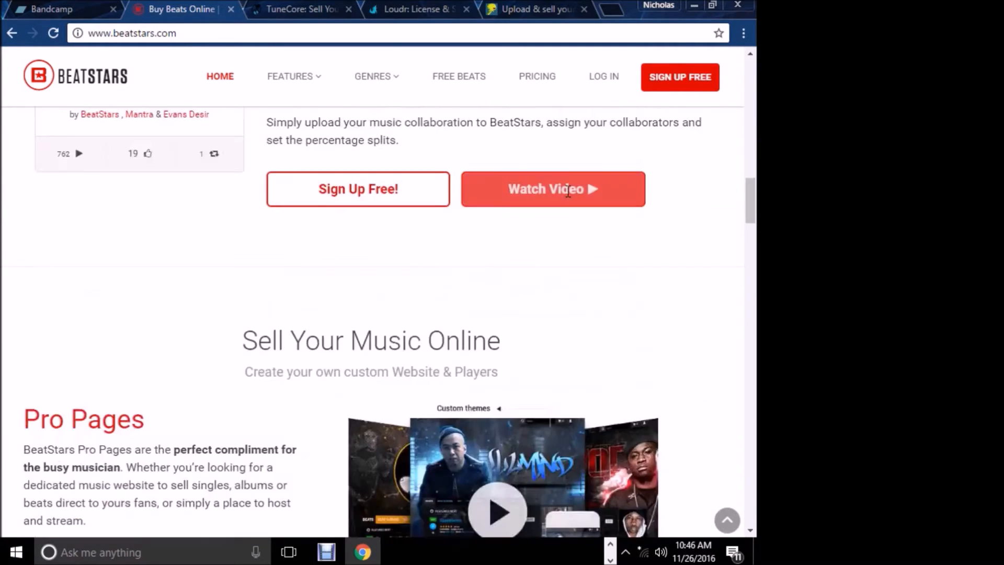
pyautogui.moveTo(234, 340)
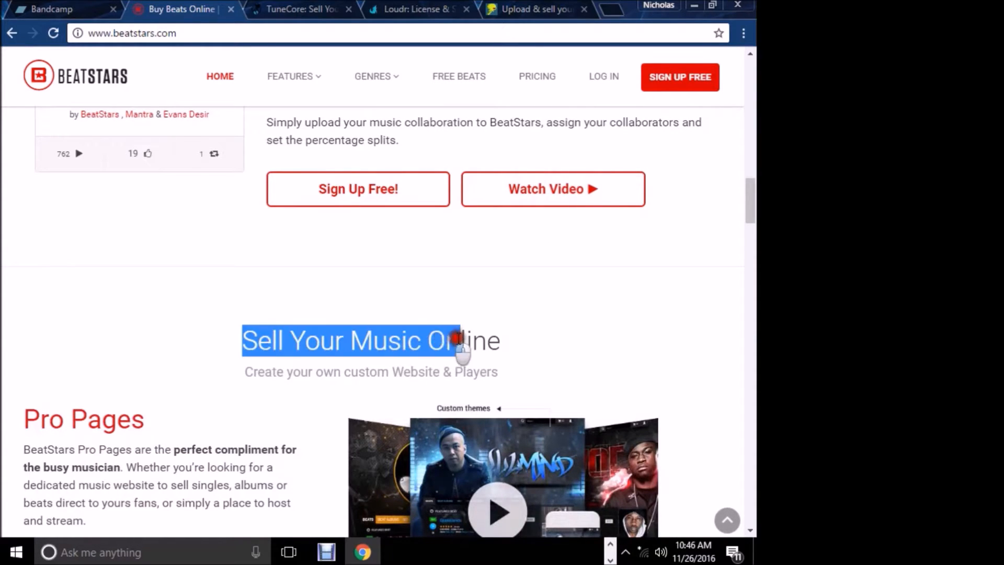
pyautogui.click(530, 344)
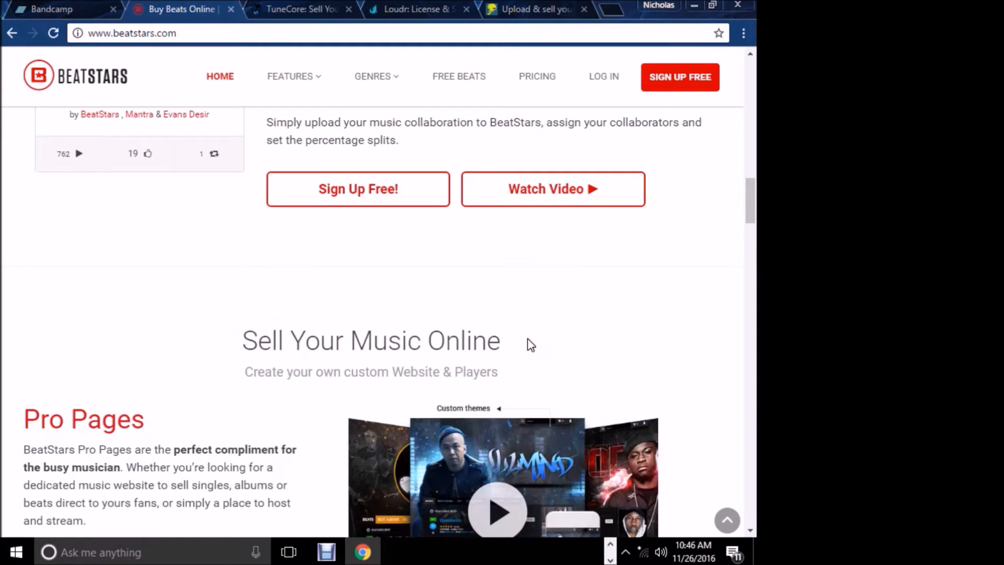
pyautogui.moveTo(538, 344)
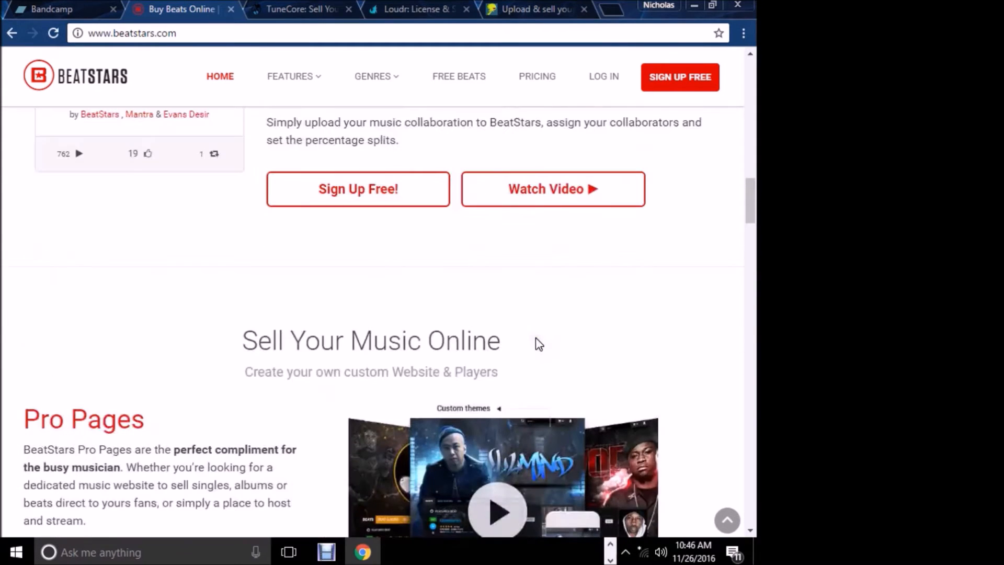
# Step: Read the Collabos and Content ID sections, then move to the TuneCore tab
pyautogui.scroll(-3)
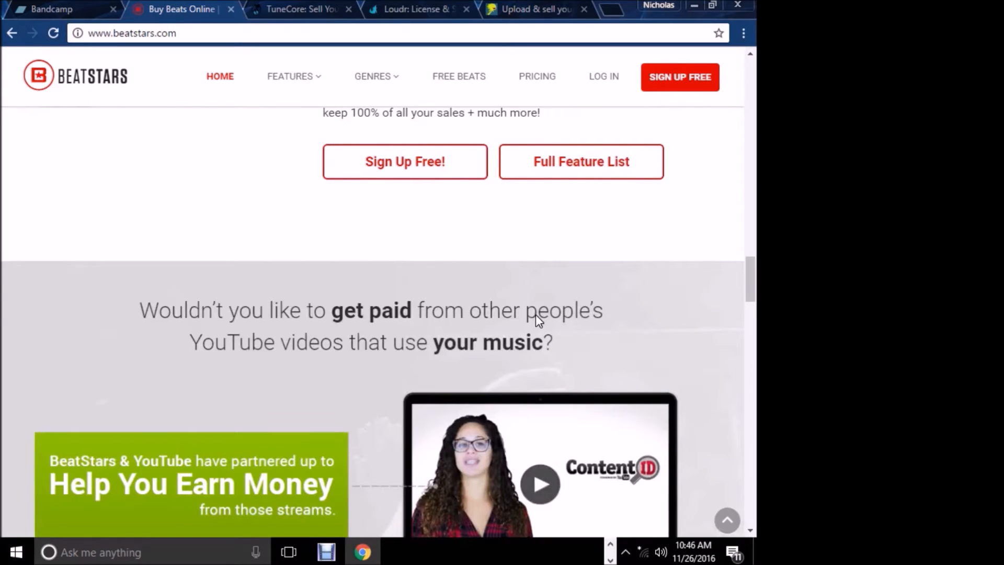
pyautogui.moveTo(295, 341)
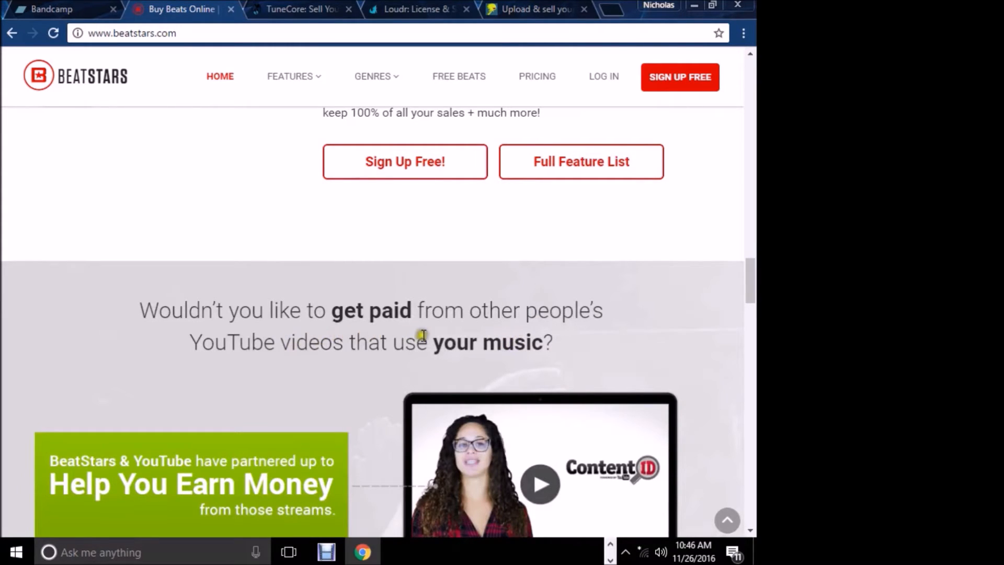
pyautogui.scroll(-3)
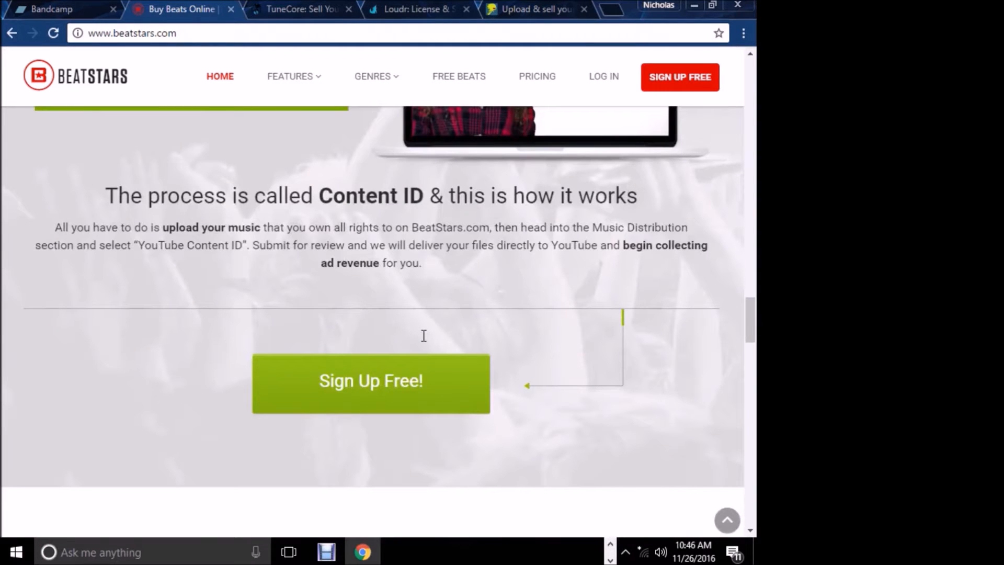
pyautogui.scroll(3)
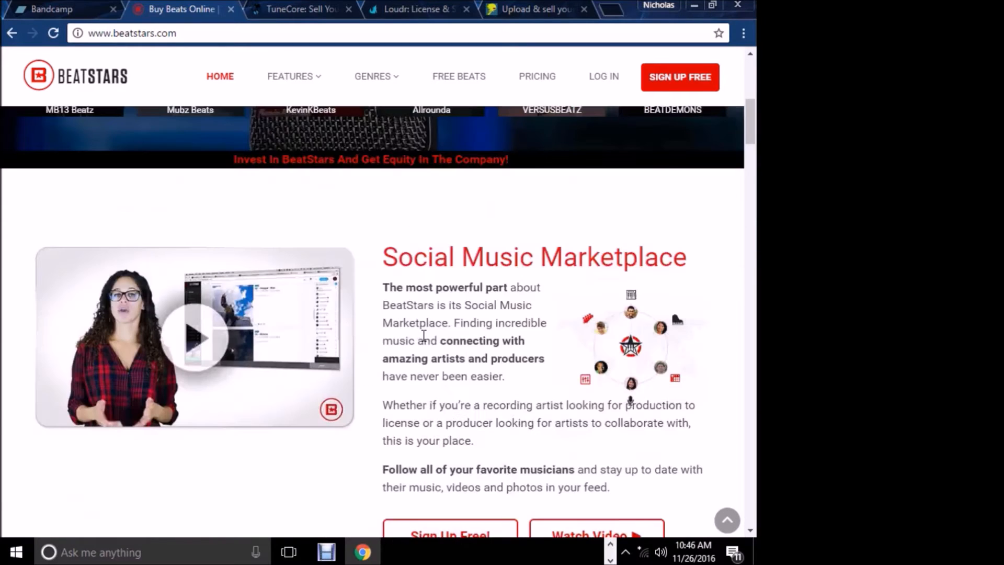
pyautogui.scroll(3)
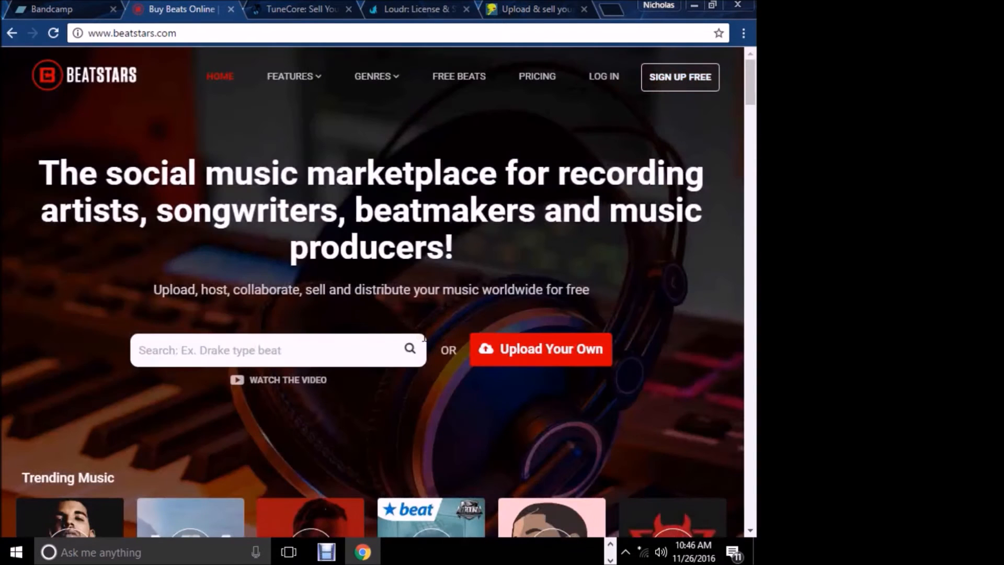
pyautogui.moveTo(397, 222)
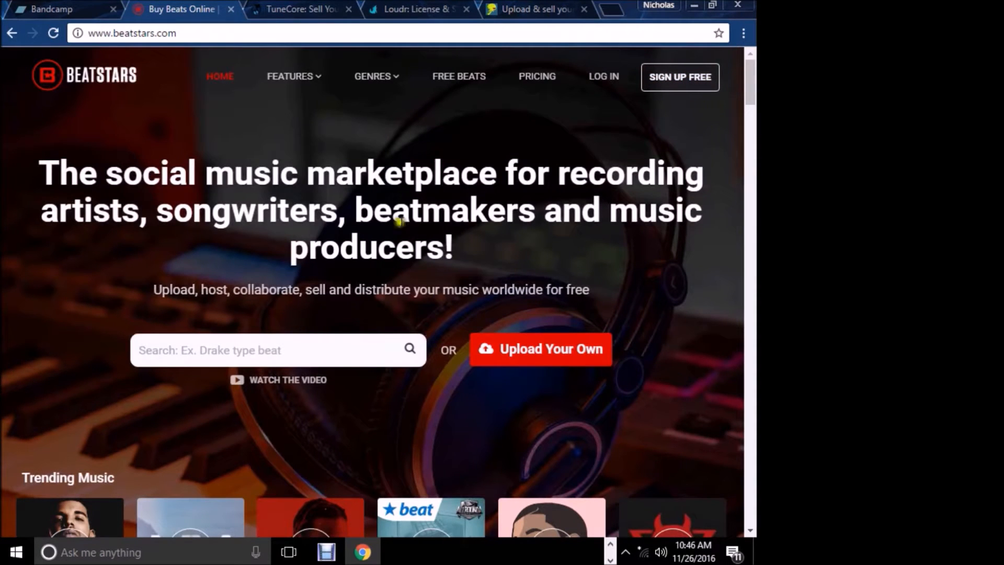
pyautogui.moveTo(301, 9)
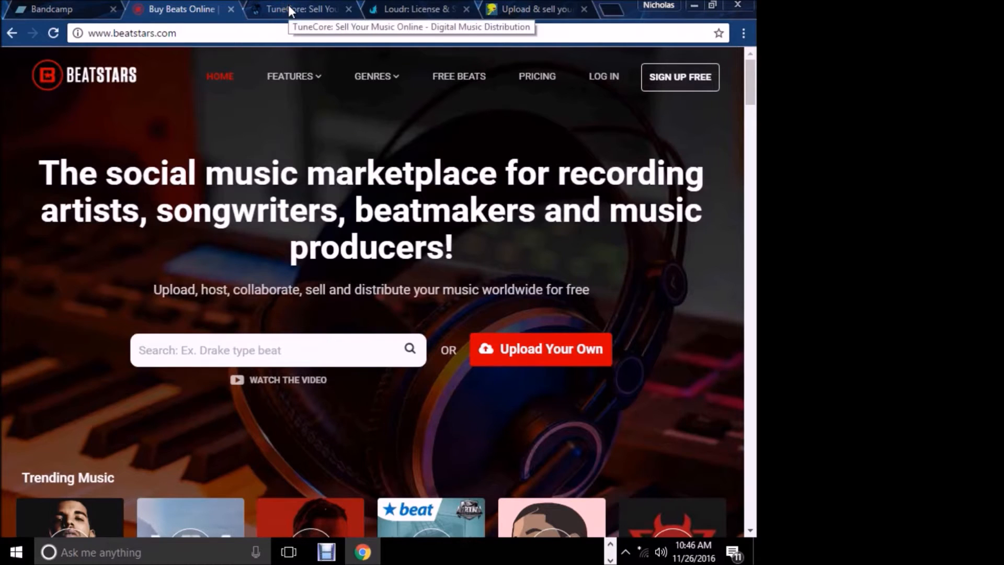
pyautogui.scroll(-3)
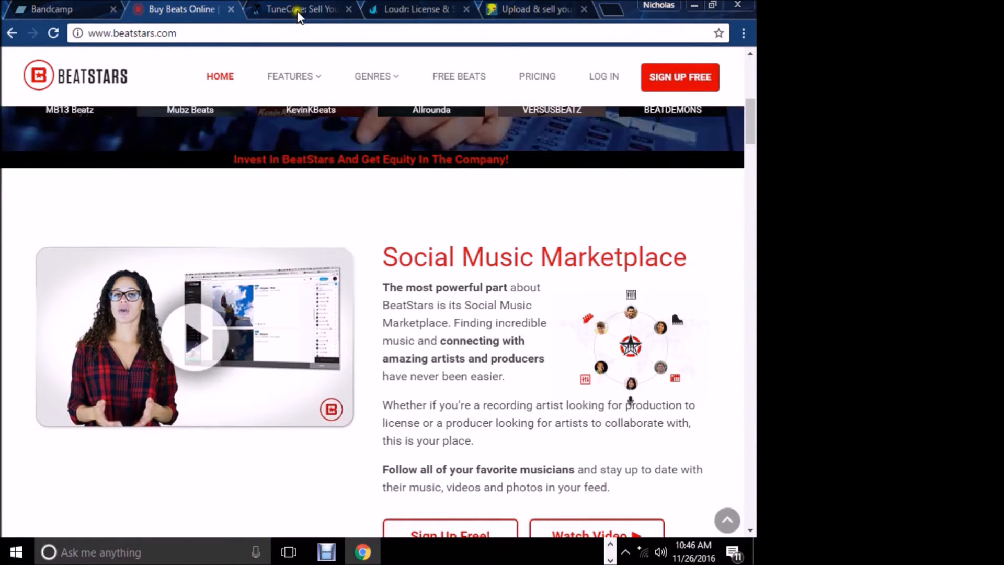
pyautogui.scroll(-3)
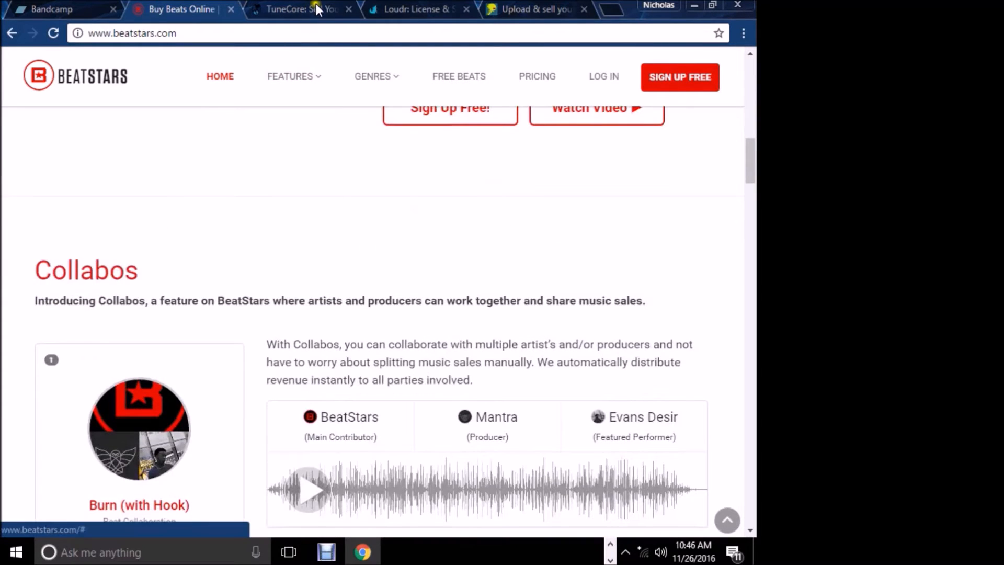
pyautogui.click(300, 9)
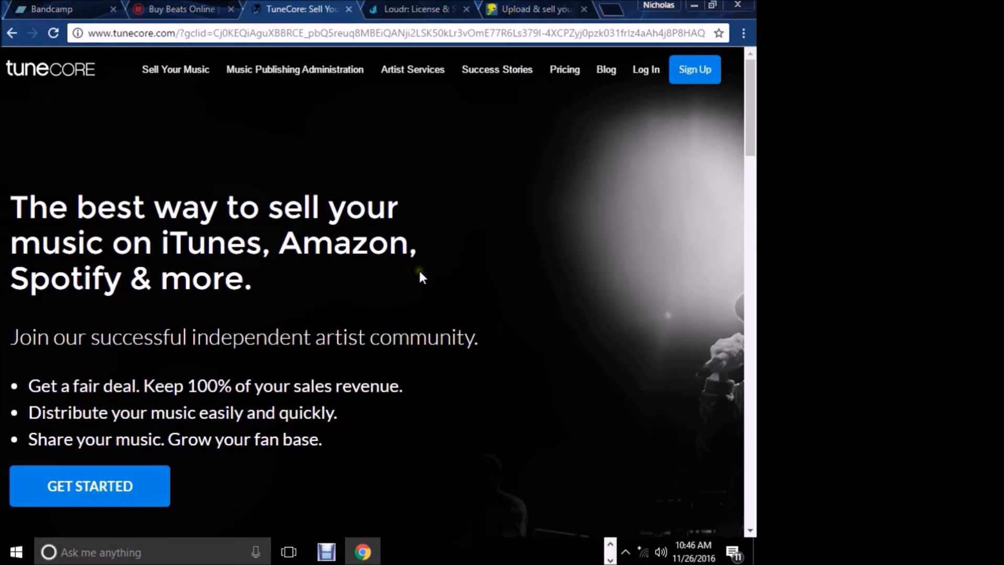
# Step: Scroll TuneCore's homepage to 'Sell Your Music Worldwide' and back to the top banner
pyautogui.scroll(-3)
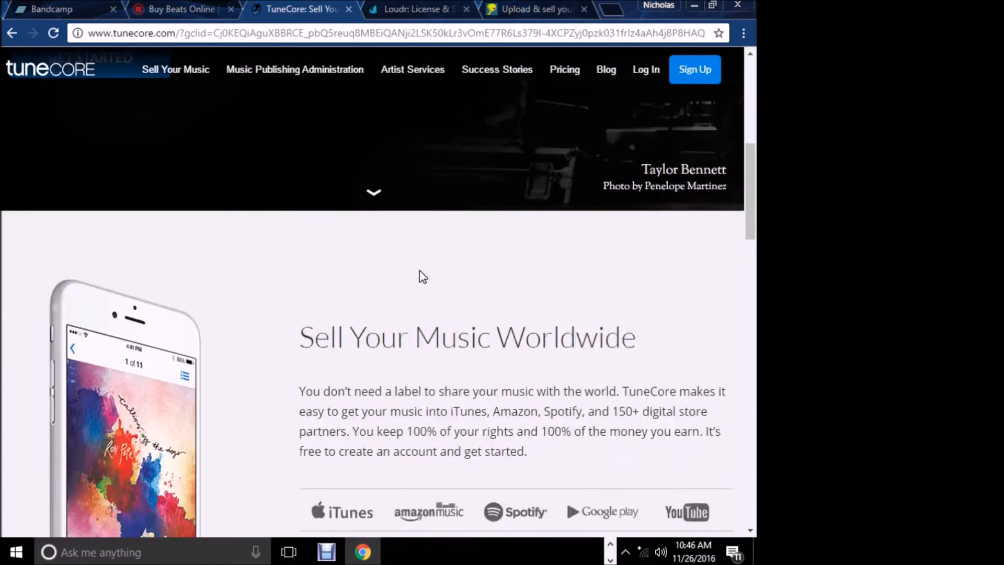
pyautogui.scroll(-3)
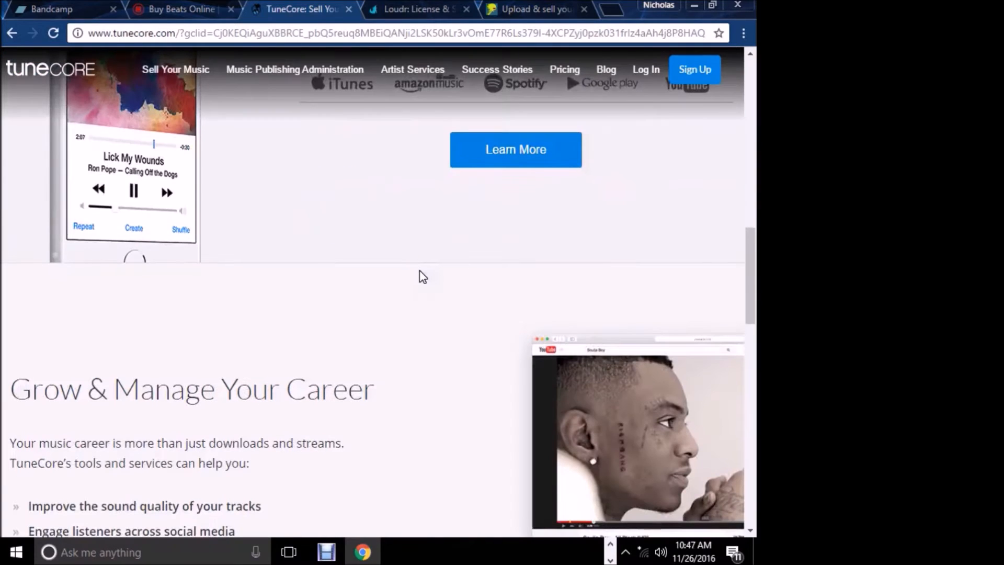
pyautogui.scroll(-3)
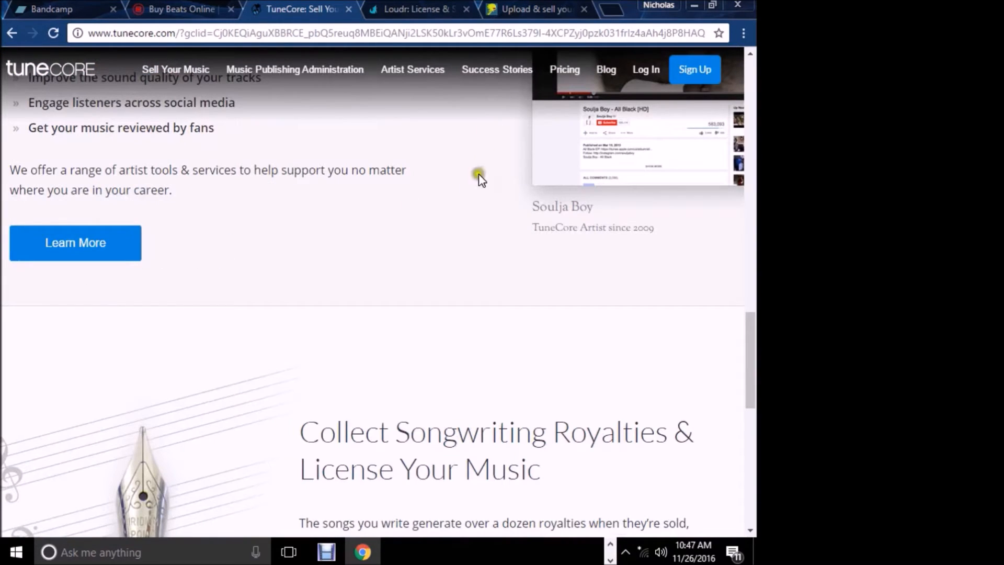
pyautogui.scroll(-3)
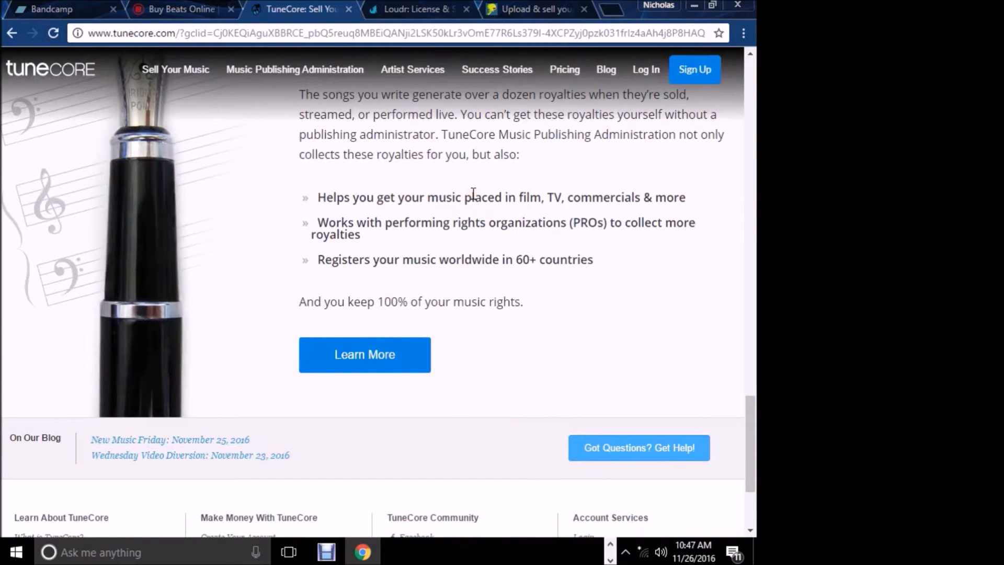
pyautogui.scroll(3)
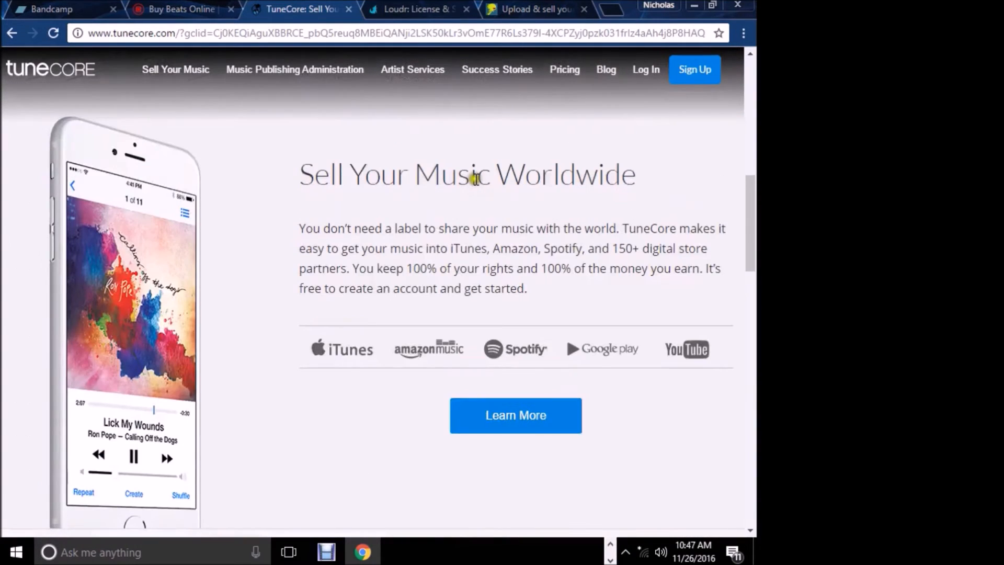
pyautogui.moveTo(599, 285)
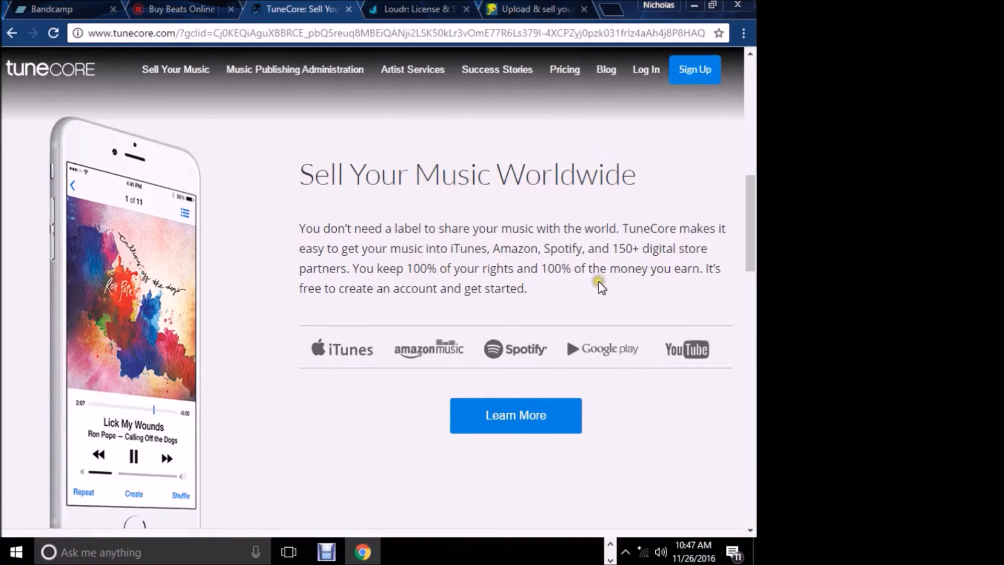
pyautogui.moveTo(587, 285)
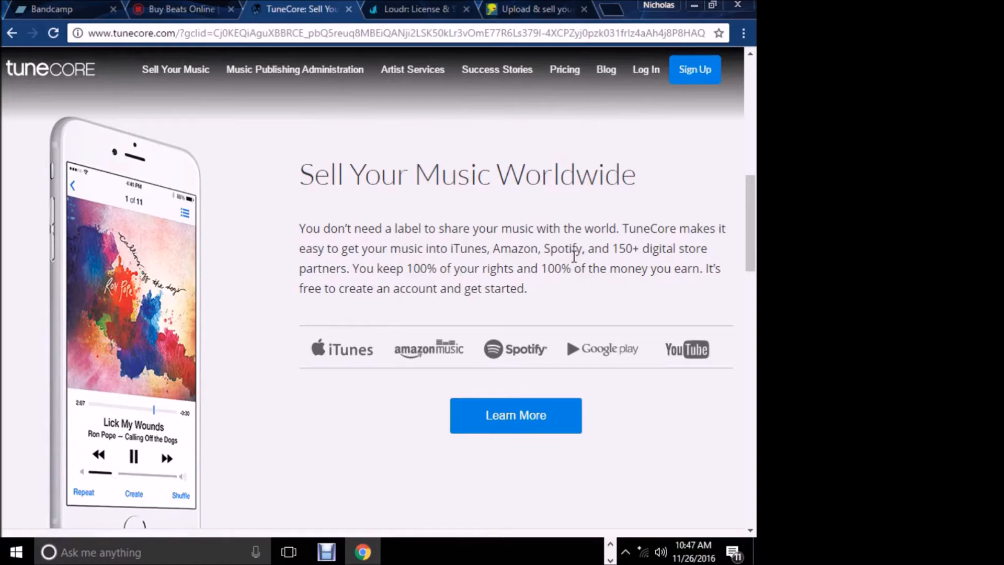
pyautogui.moveTo(444, 307)
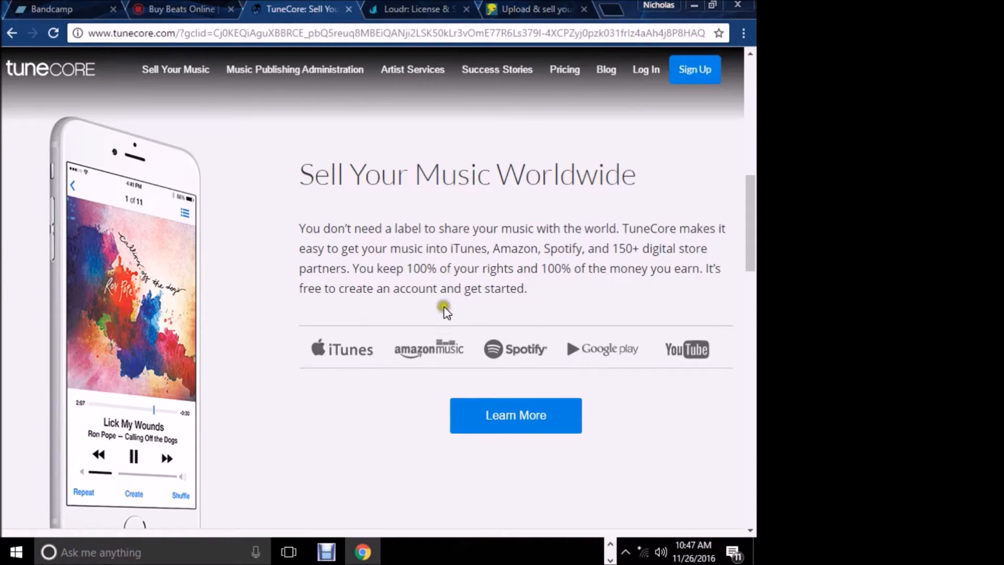
pyautogui.moveTo(683, 365)
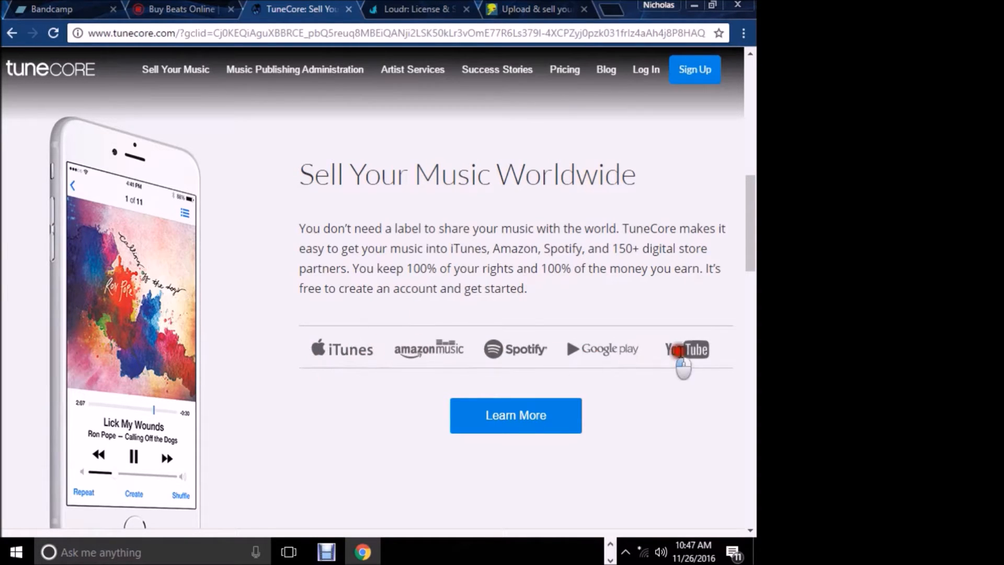
pyautogui.moveTo(476, 333)
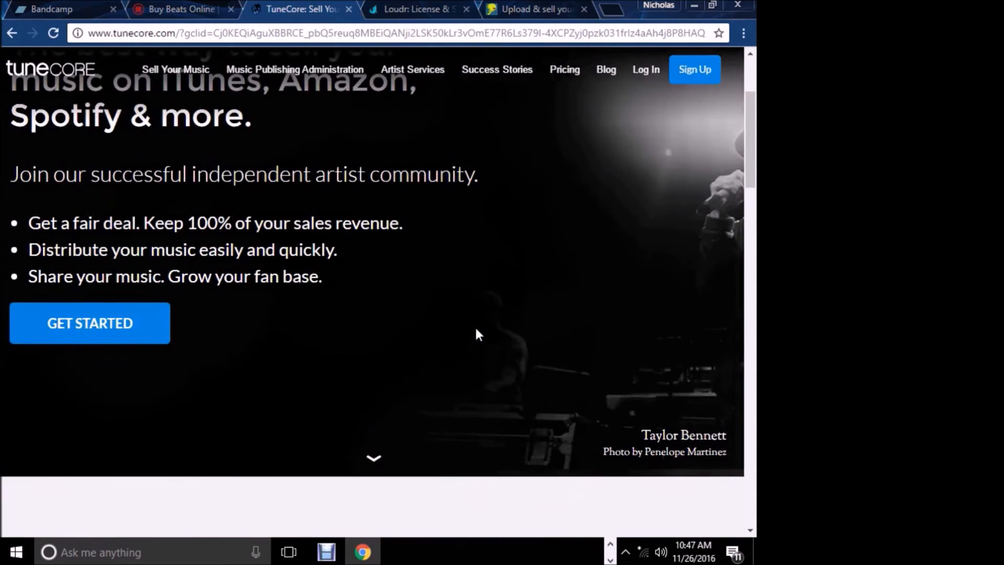
pyautogui.scroll(3)
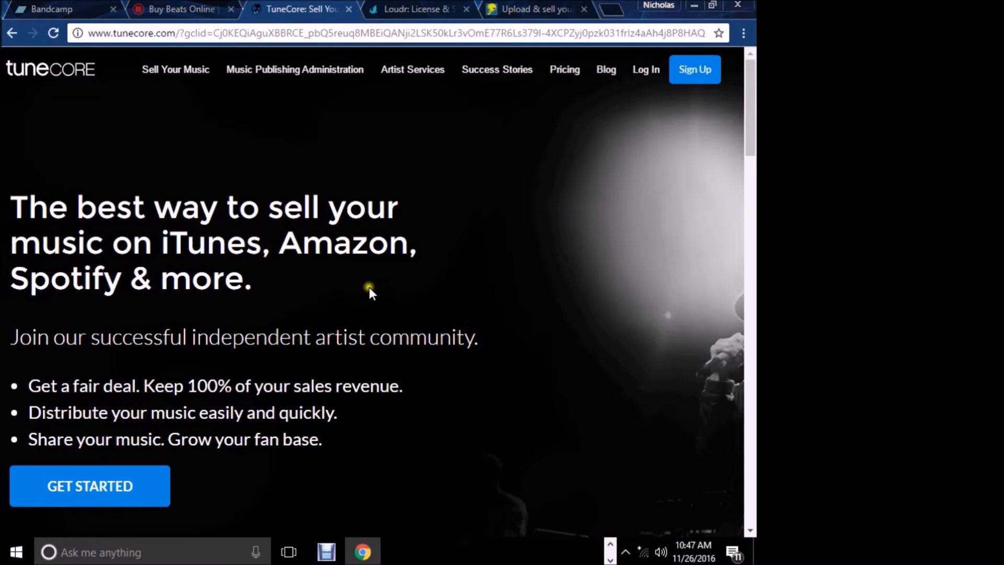
pyautogui.moveTo(429, 218)
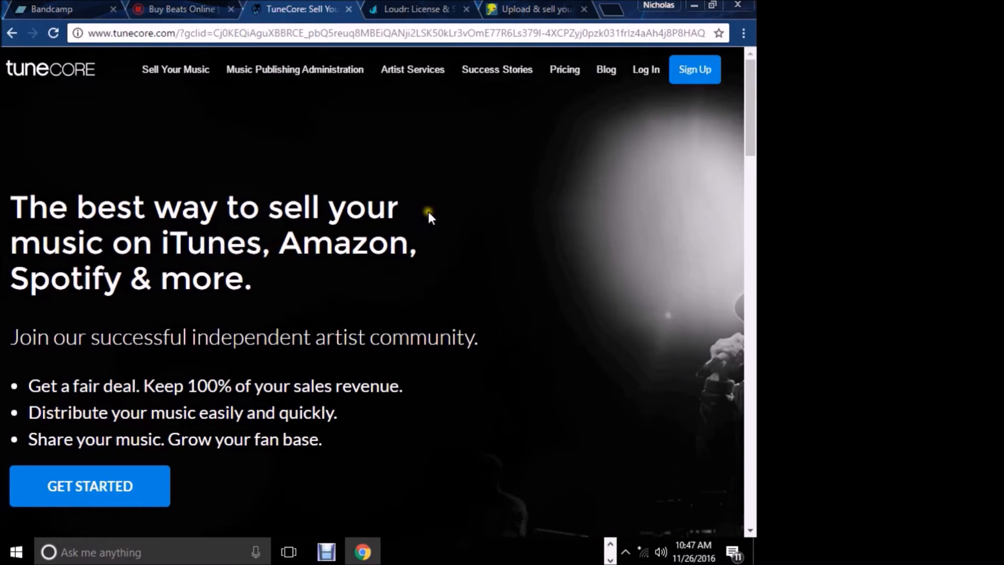
pyautogui.scroll(-3)
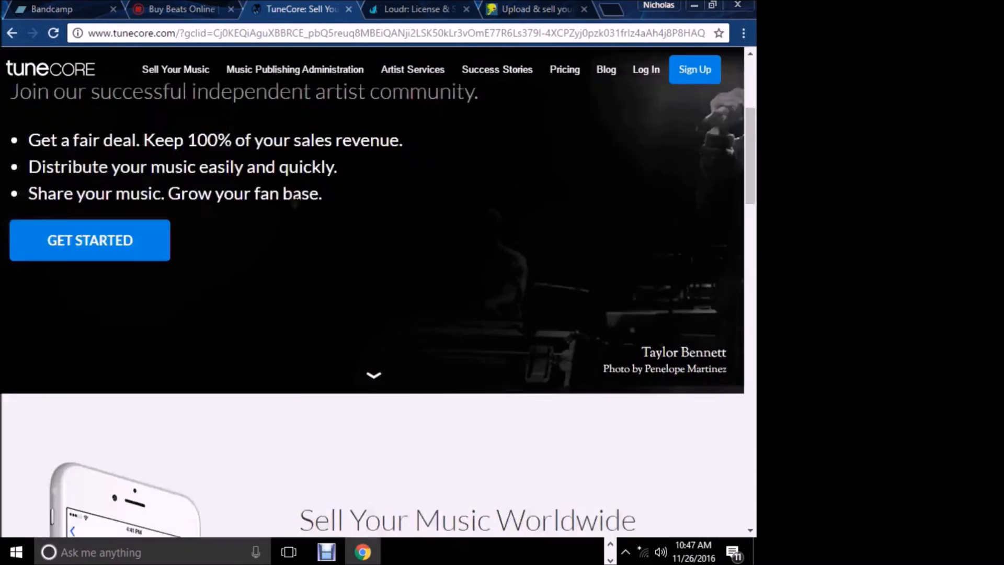
pyautogui.scroll(3)
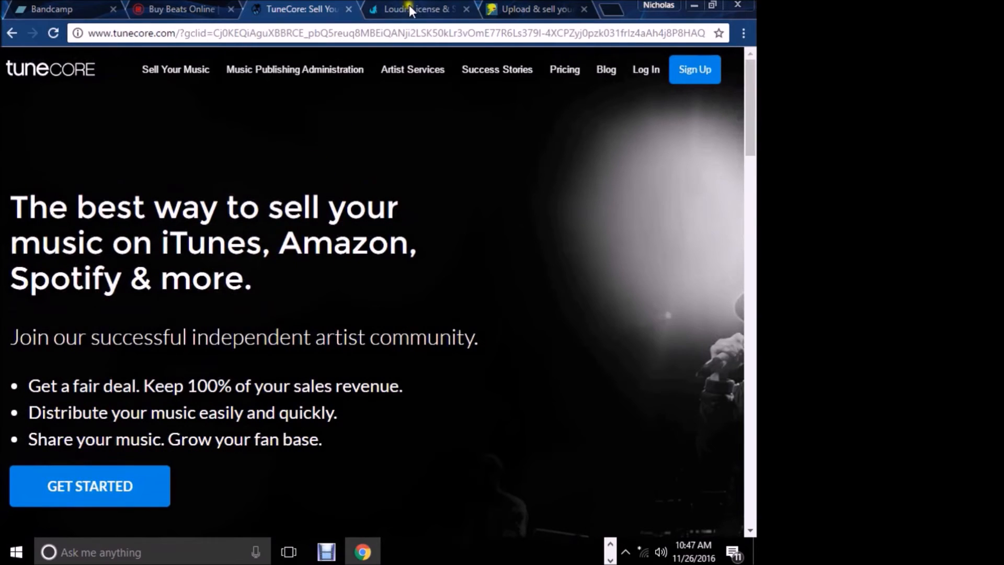
# Step: Browse Loudr's cover-licensing homepage through press logos, testimonials and footer, then switch to DistroKid
pyautogui.click(416, 9)
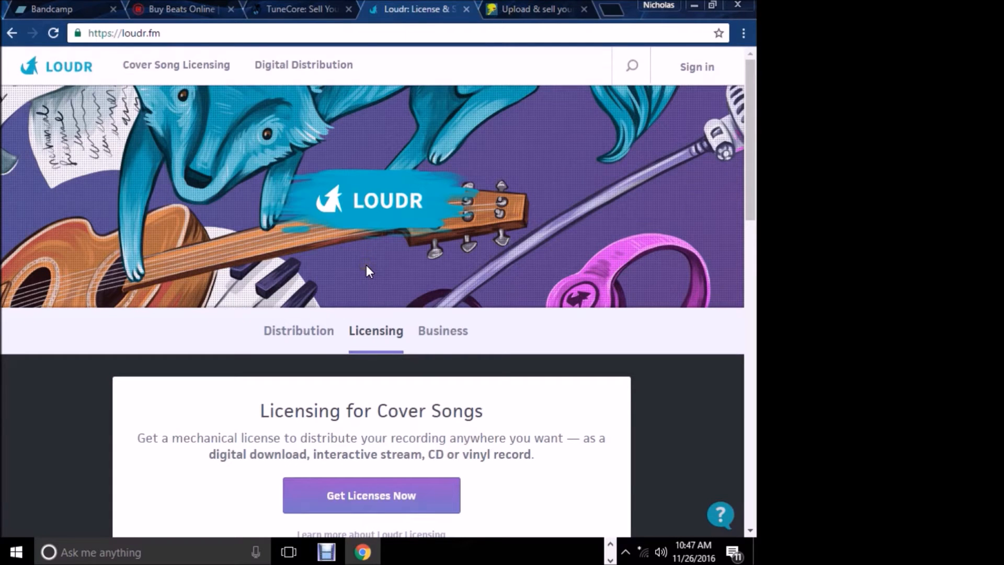
pyautogui.scroll(-3)
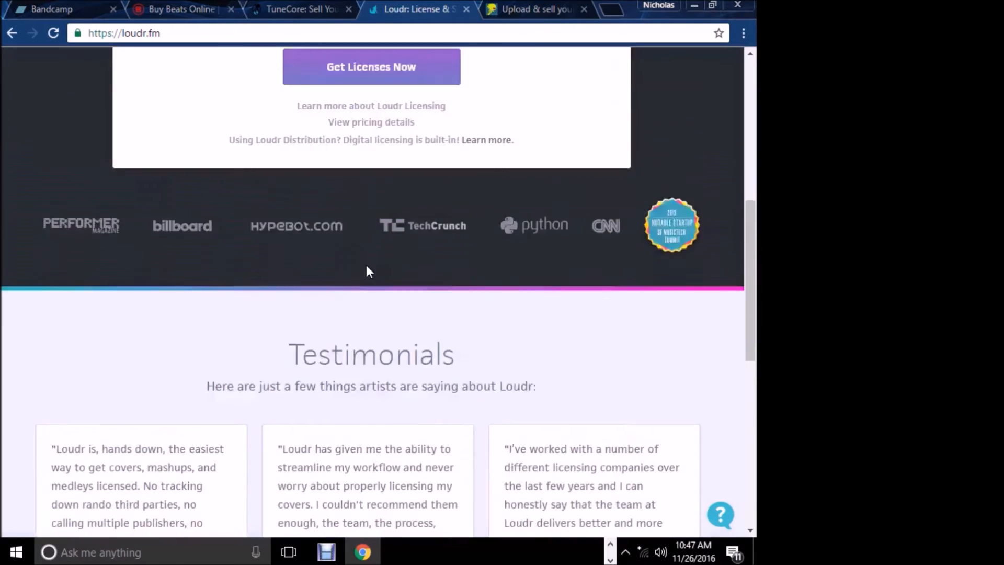
pyautogui.scroll(3)
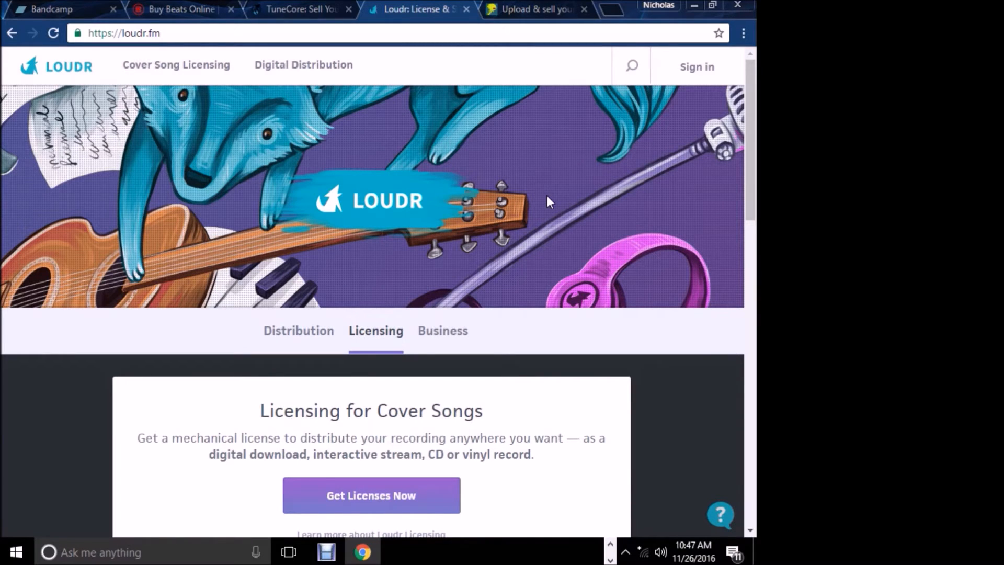
pyautogui.moveTo(435, 275)
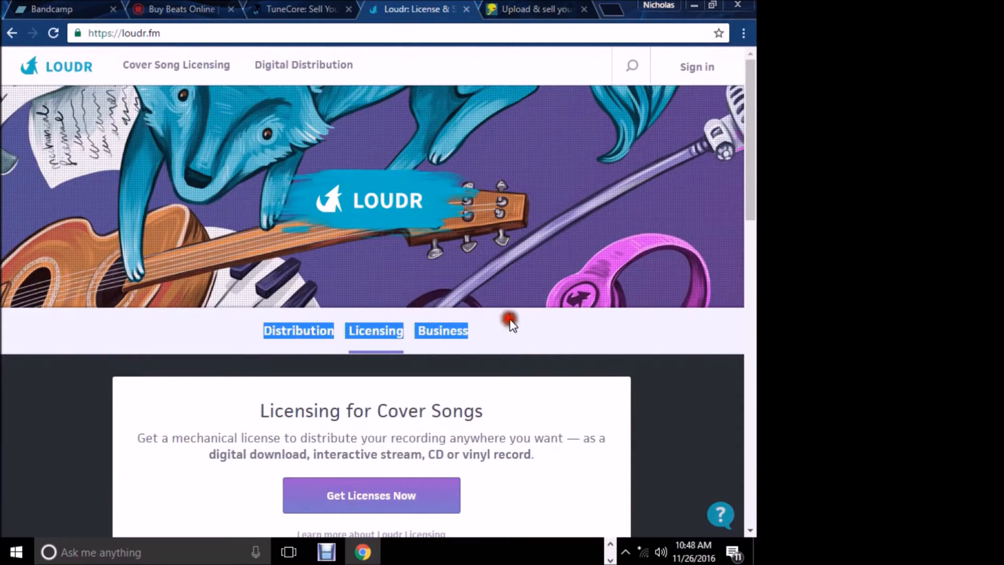
pyautogui.scroll(-3)
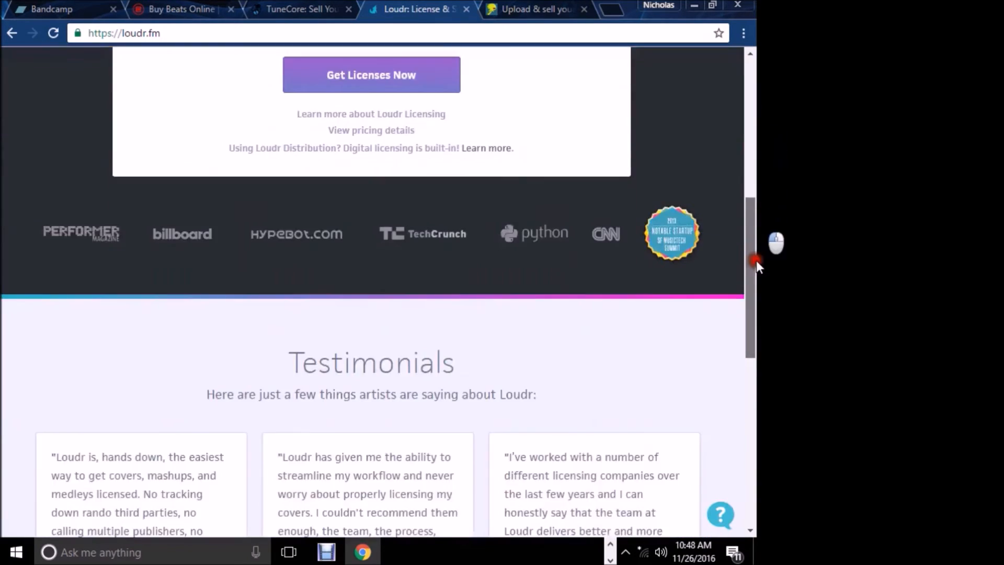
pyautogui.scroll(-3)
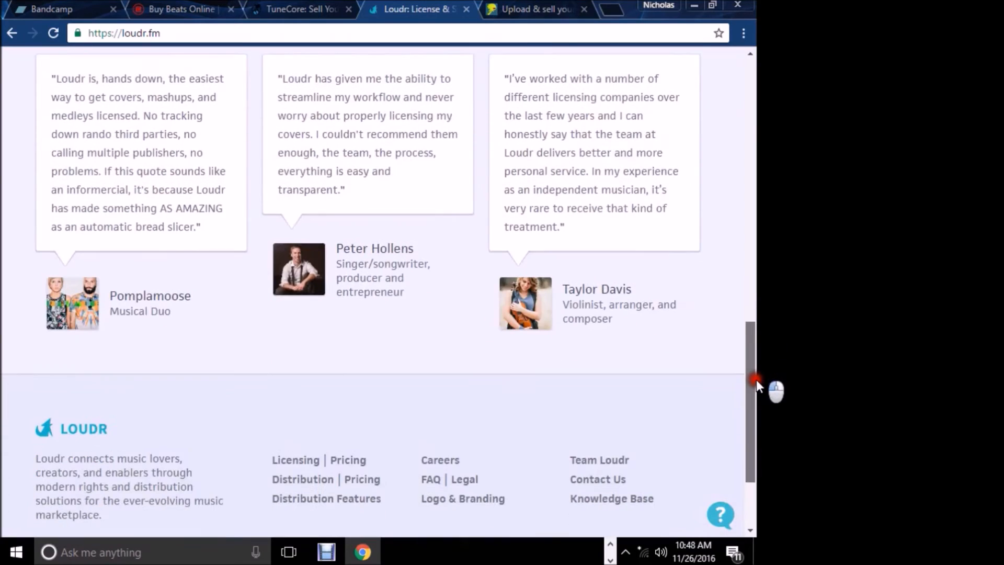
pyautogui.scroll(-3)
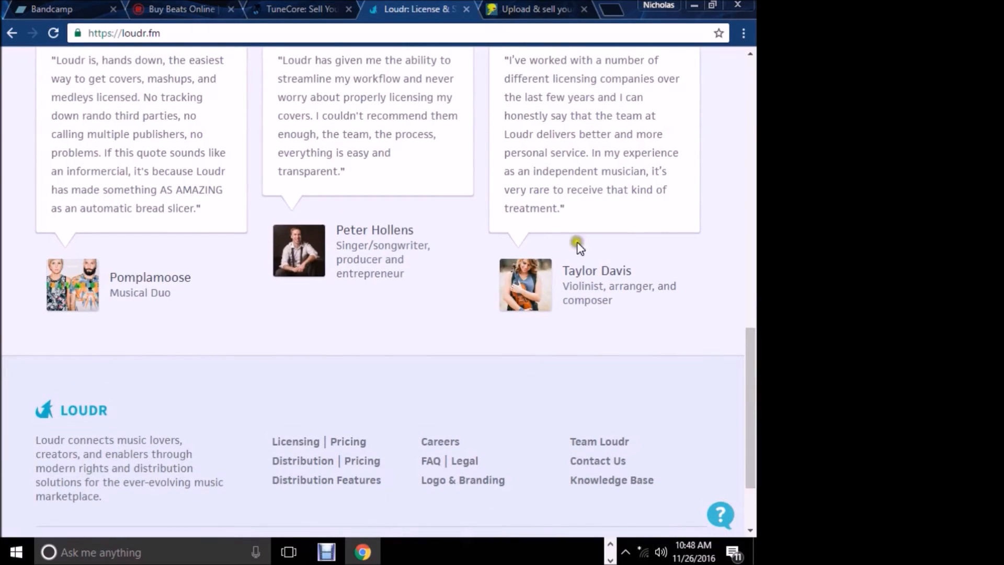
pyautogui.moveTo(194, 266)
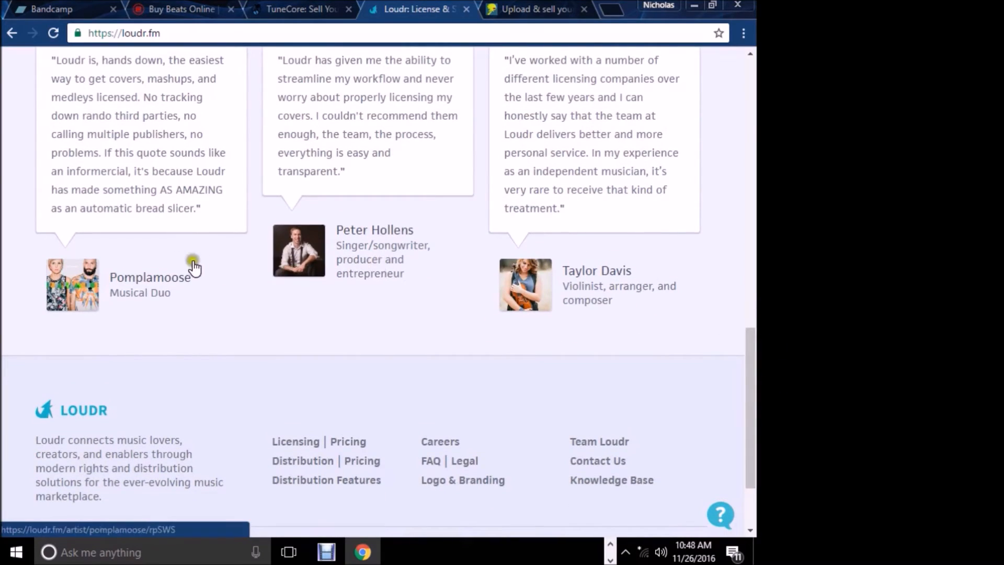
pyautogui.moveTo(685, 350)
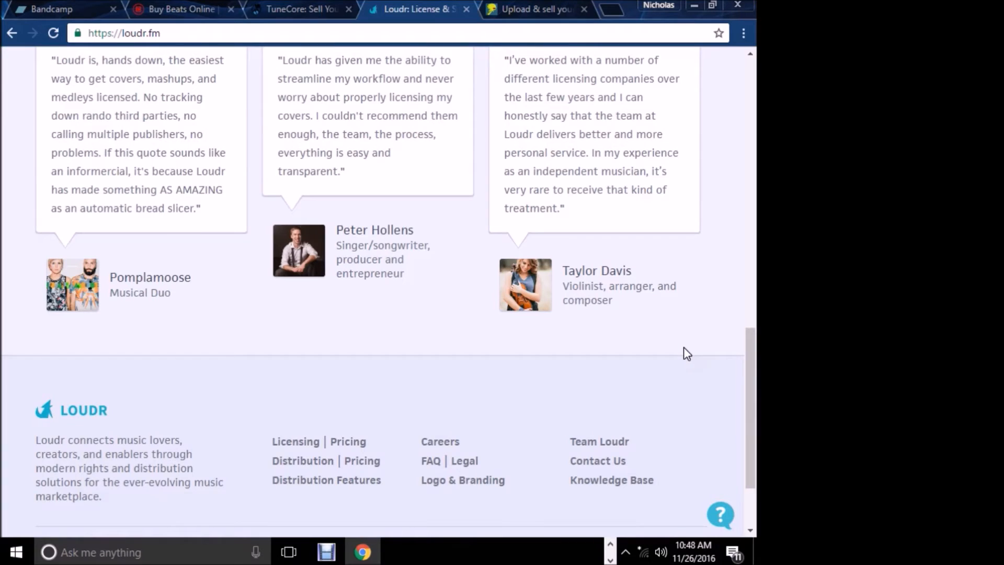
pyautogui.scroll(3)
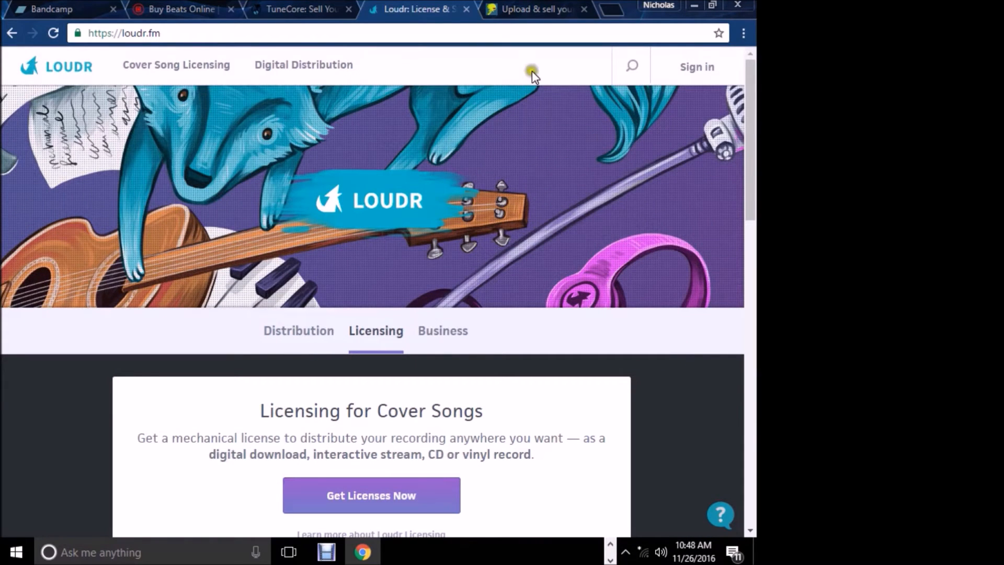
pyautogui.moveTo(513, 80)
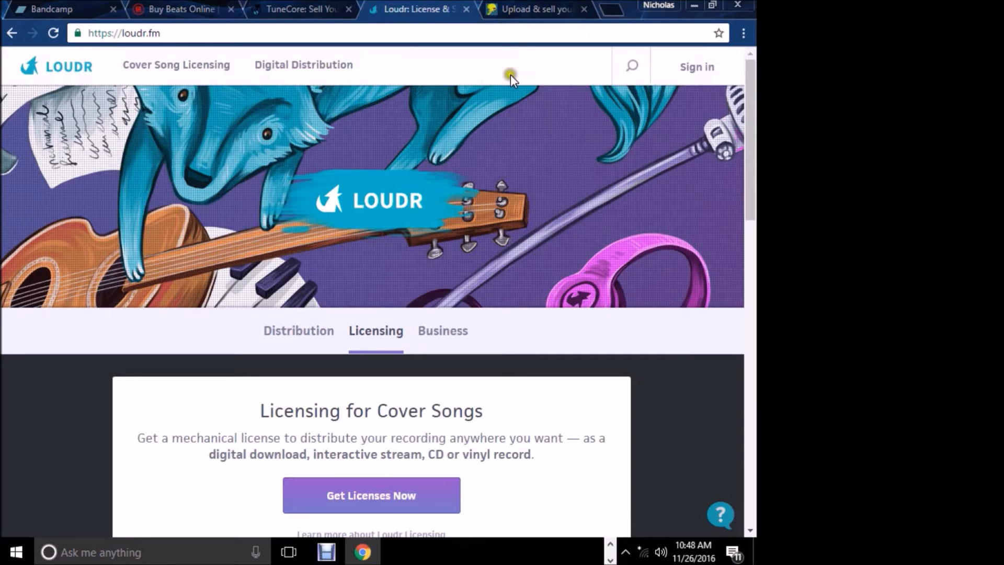
pyautogui.moveTo(515, 157)
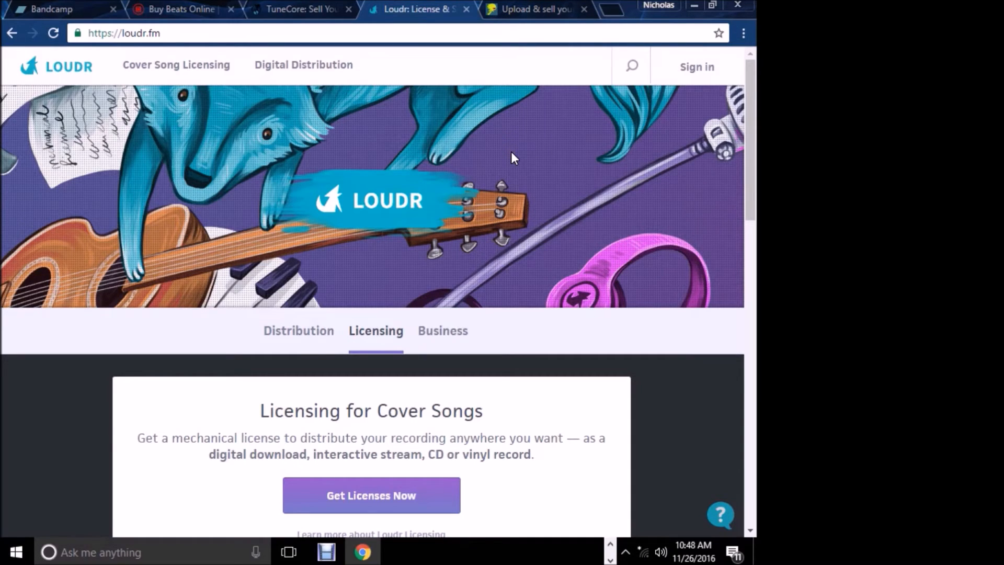
pyautogui.scroll(-3)
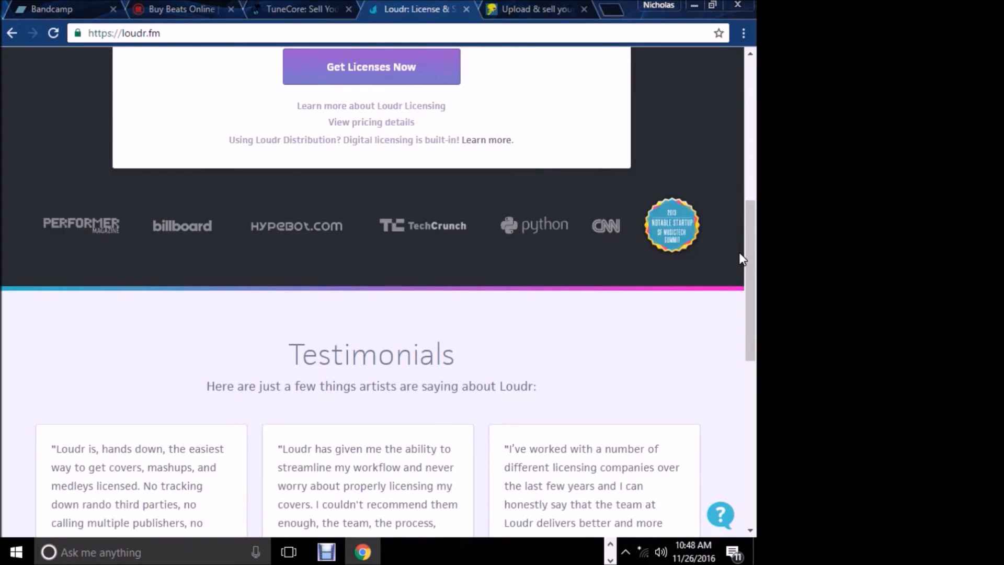
pyautogui.scroll(3)
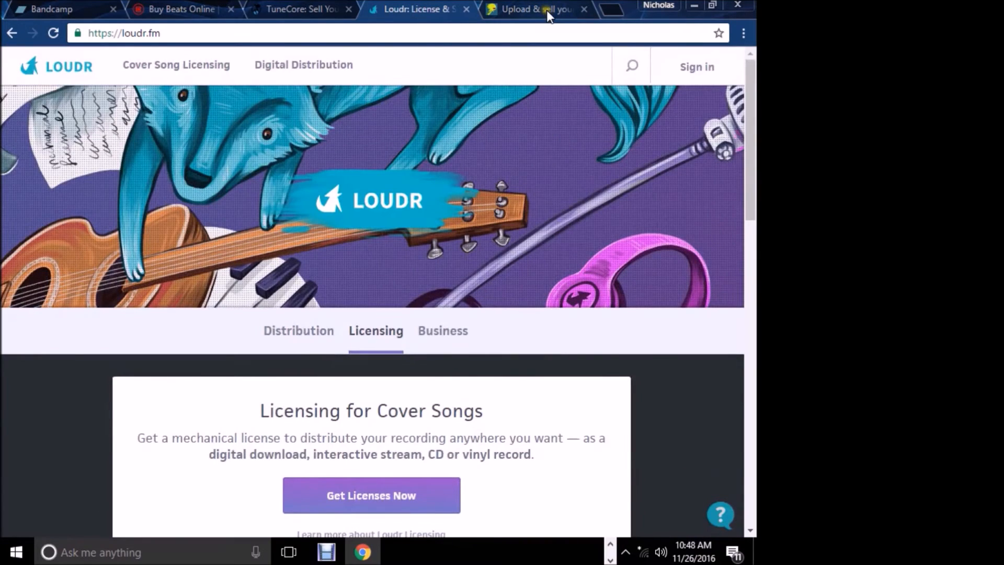
pyautogui.click(534, 9)
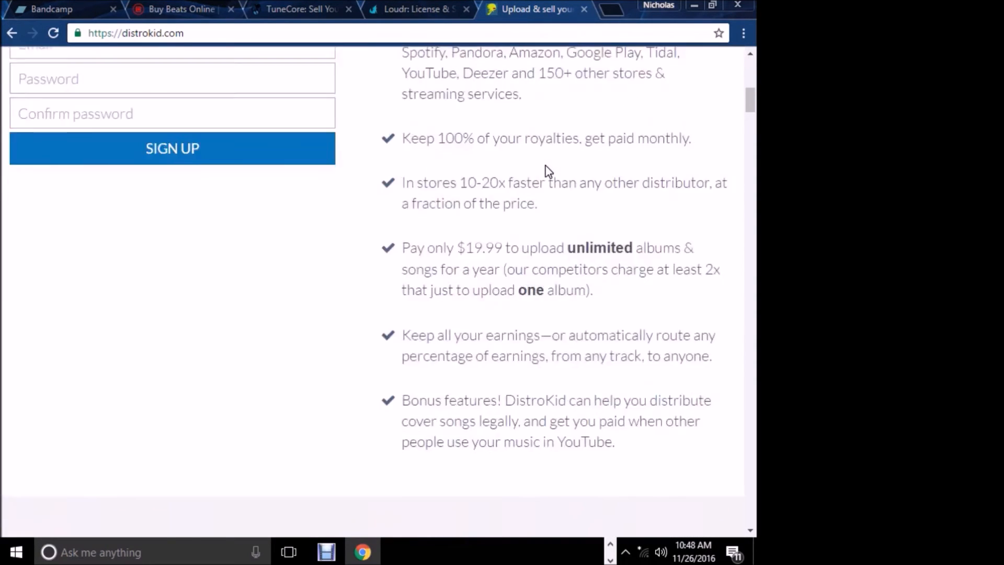
# Step: Scroll DistroKid's homepage past FAQ and press quotes to the sign-up form and checklist
pyautogui.scroll(3)
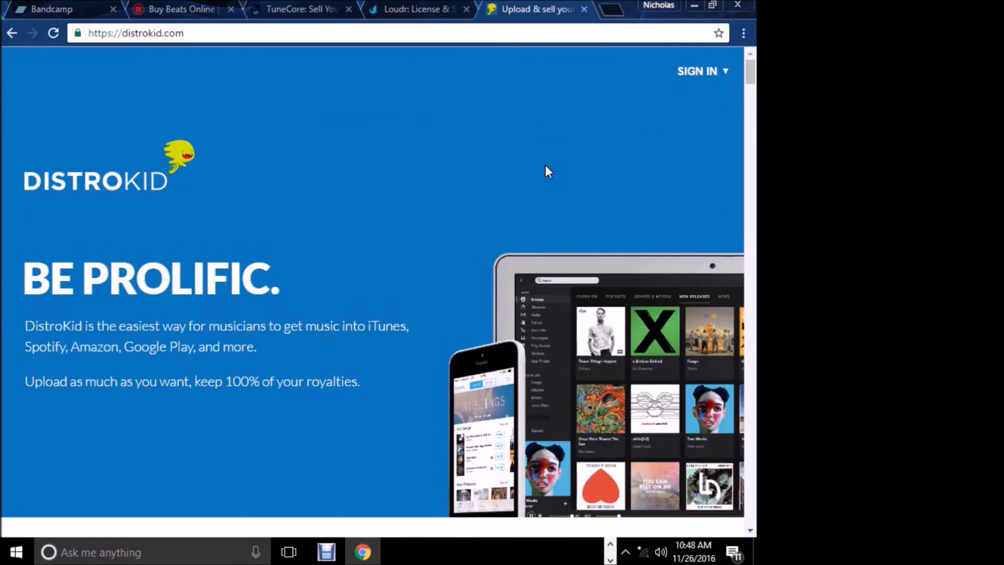
pyautogui.moveTo(268, 250)
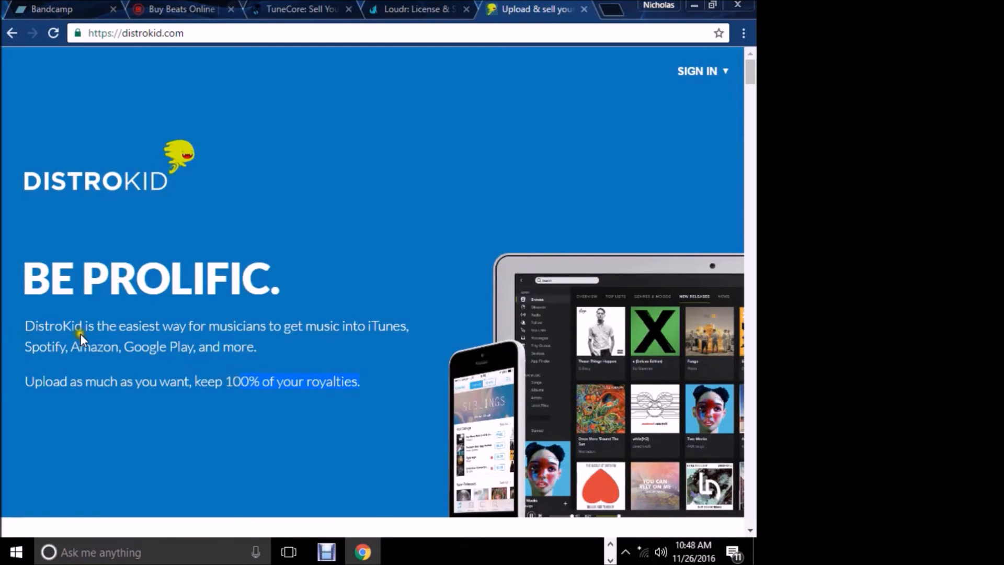
pyautogui.scroll(-3)
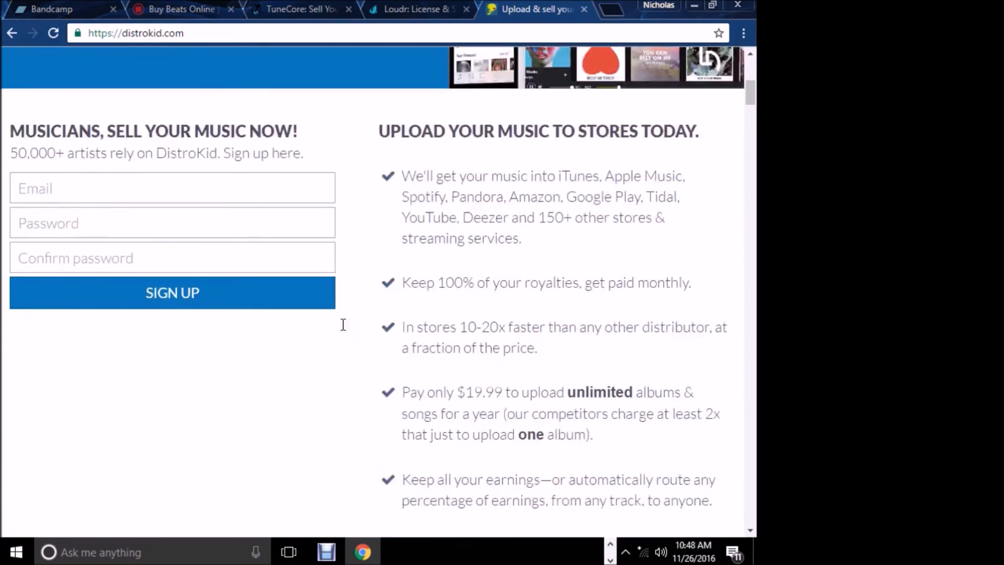
pyautogui.scroll(-3)
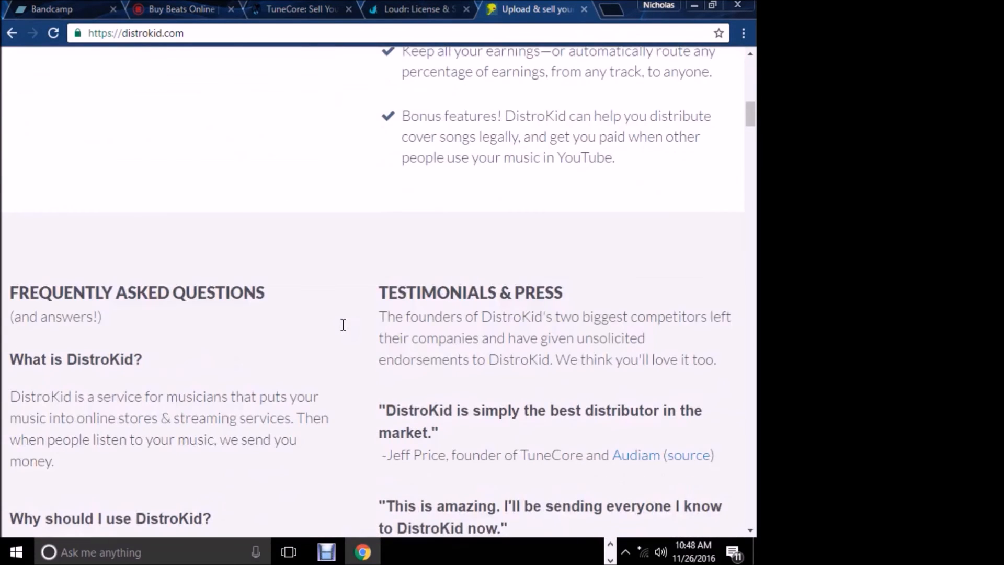
pyautogui.scroll(-3)
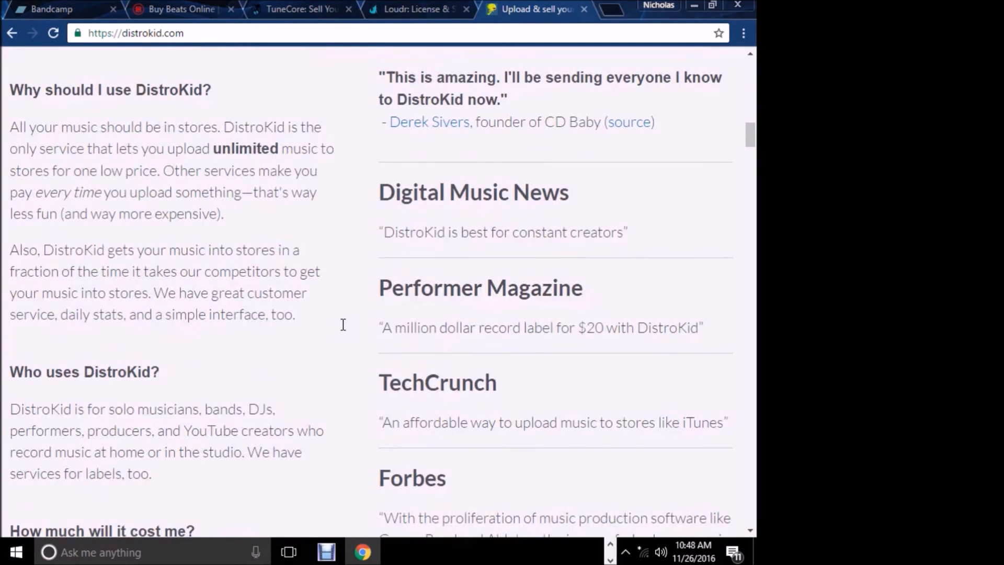
pyautogui.scroll(3)
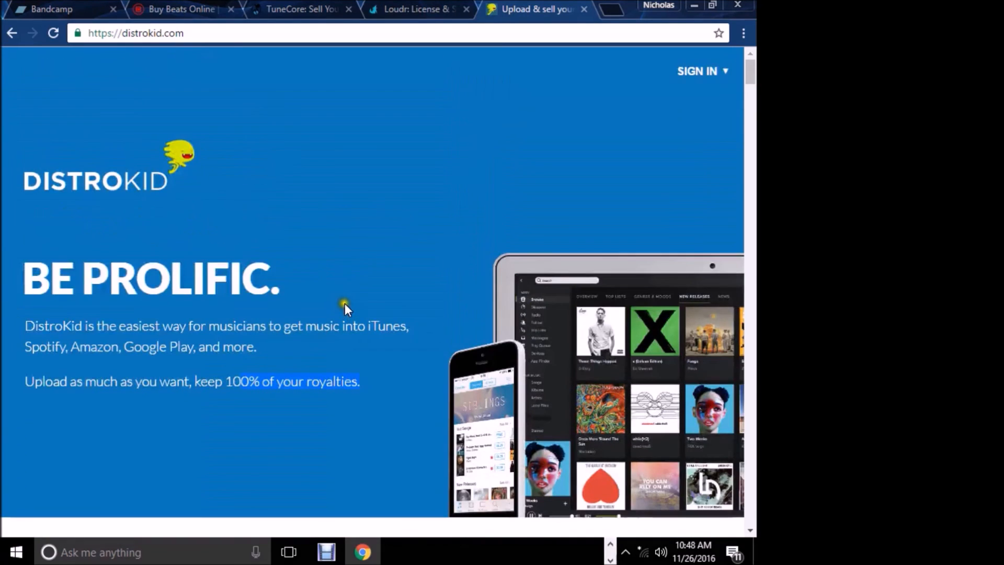
pyautogui.moveTo(360, 280)
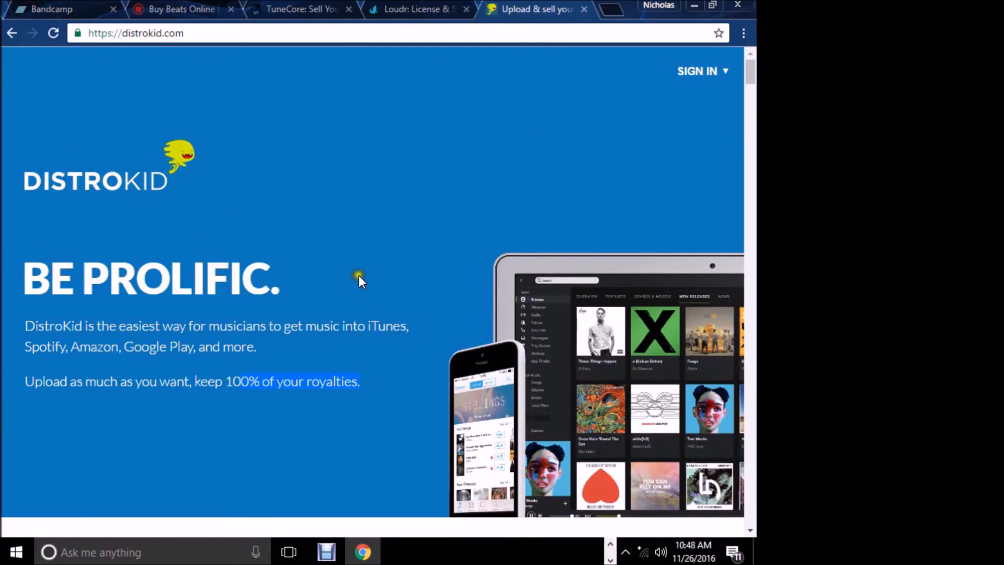
pyautogui.moveTo(374, 259)
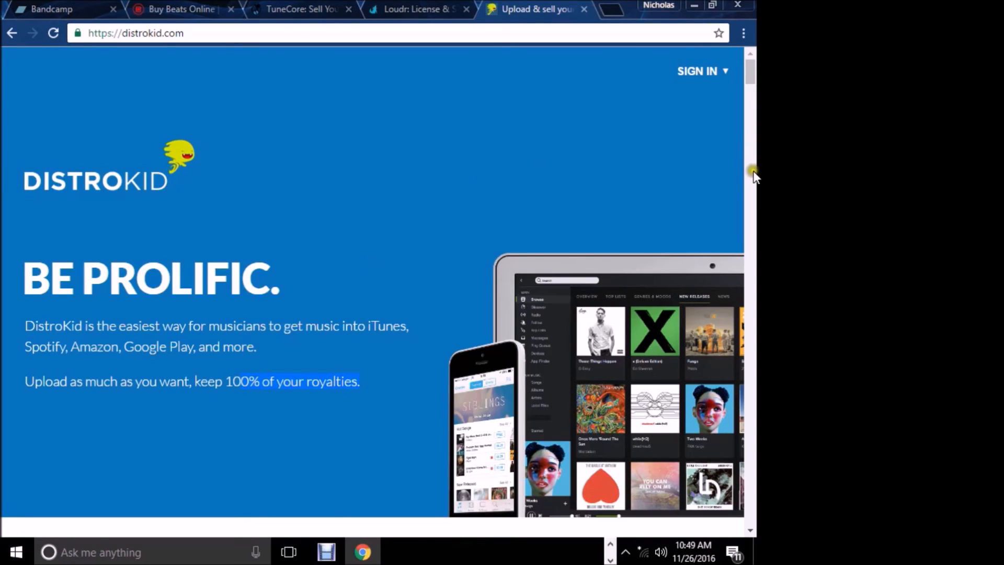
pyautogui.moveTo(668, 231)
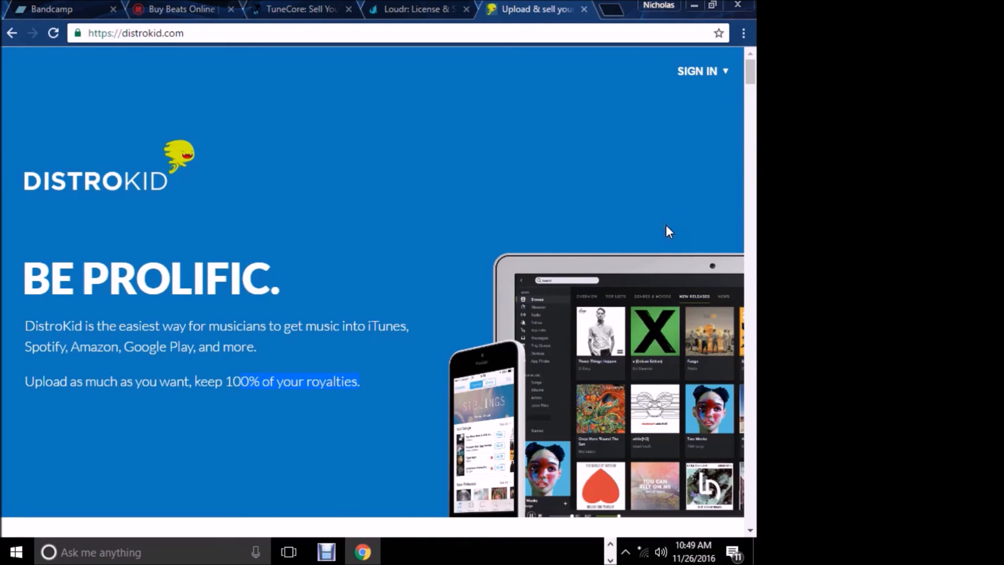
pyautogui.scroll(-3)
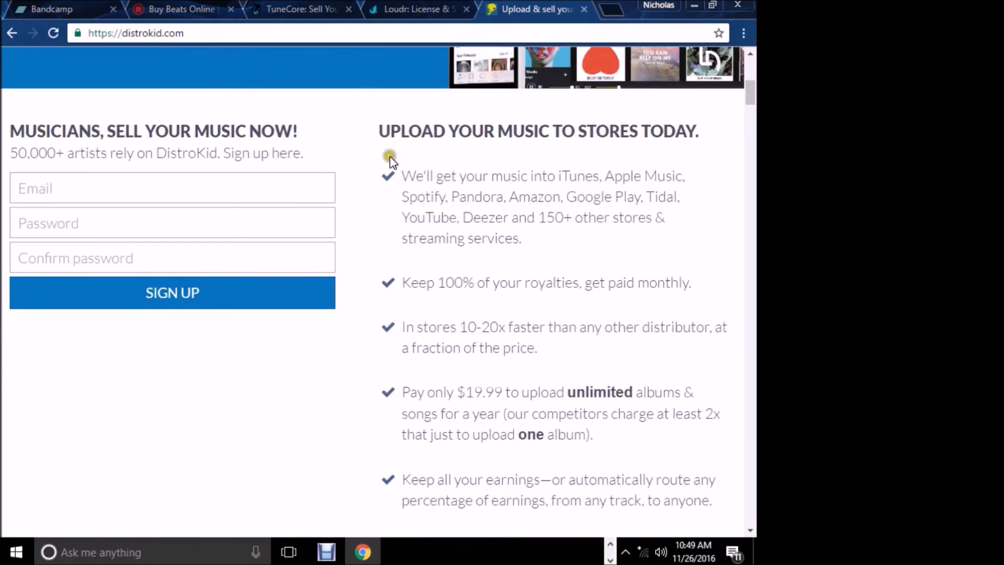
pyautogui.moveTo(448, 205)
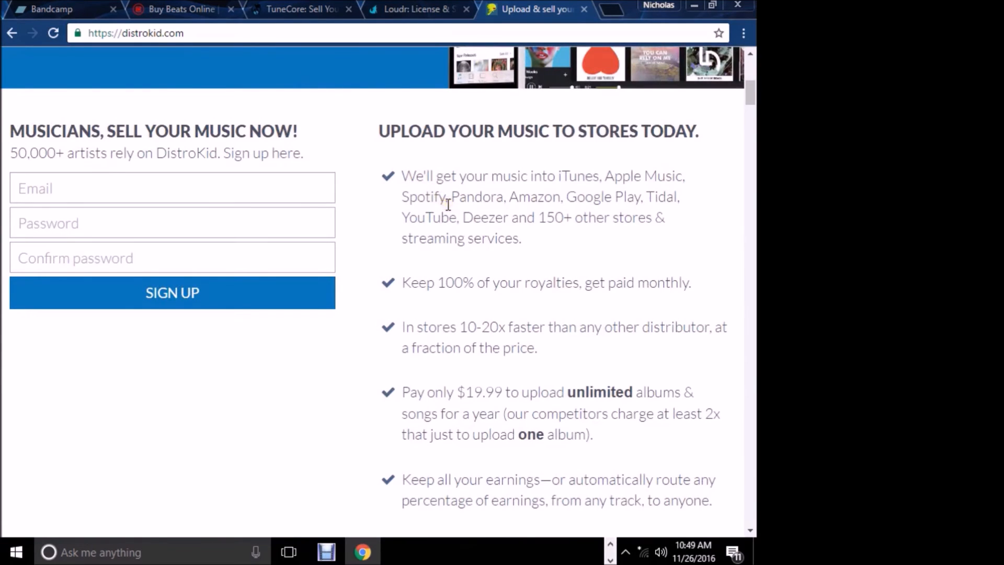
# Step: Switch to Bandcamp and scroll partway through its featured stories, then back up
pyautogui.click(48, 9)
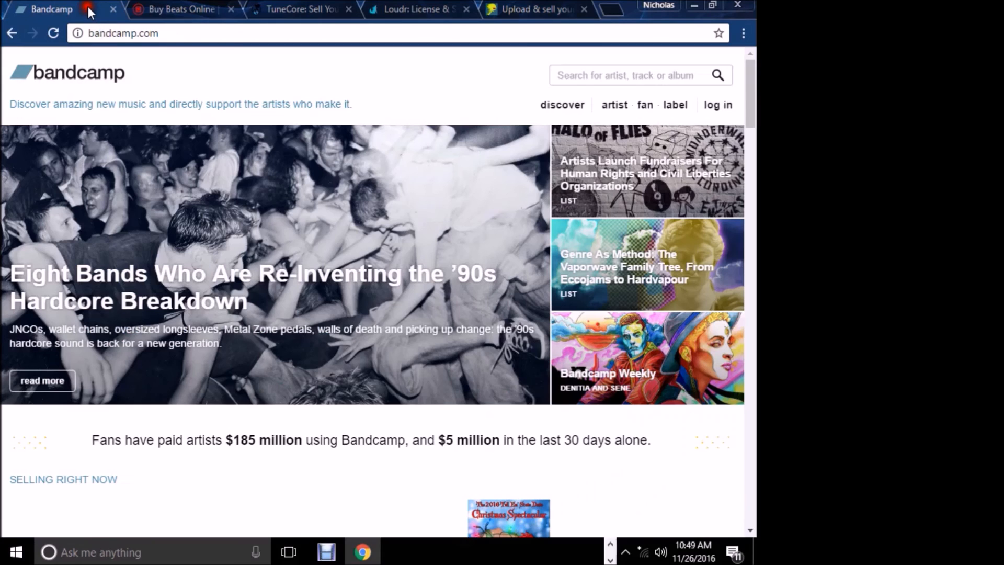
pyautogui.moveTo(288, 220)
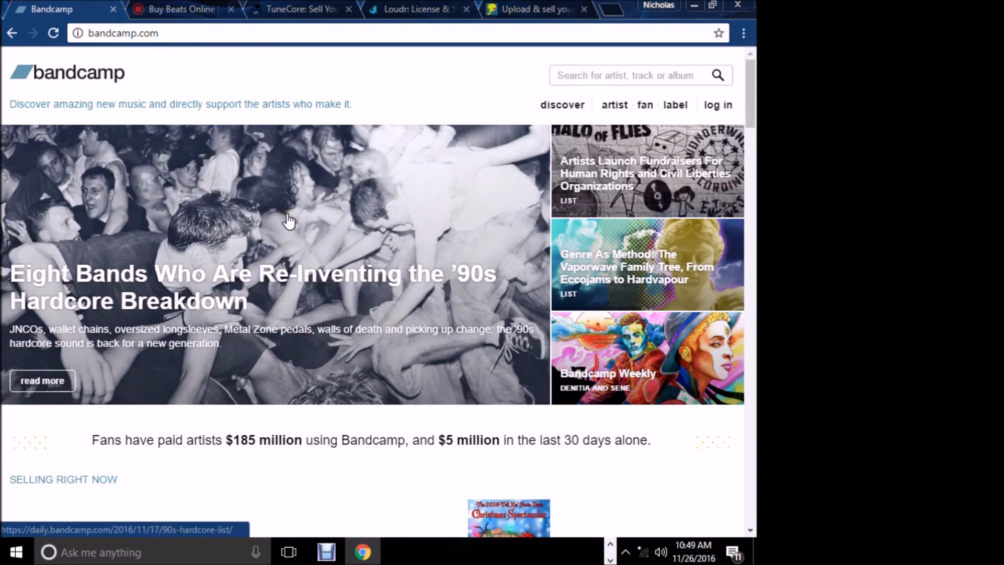
pyautogui.moveTo(220, 376)
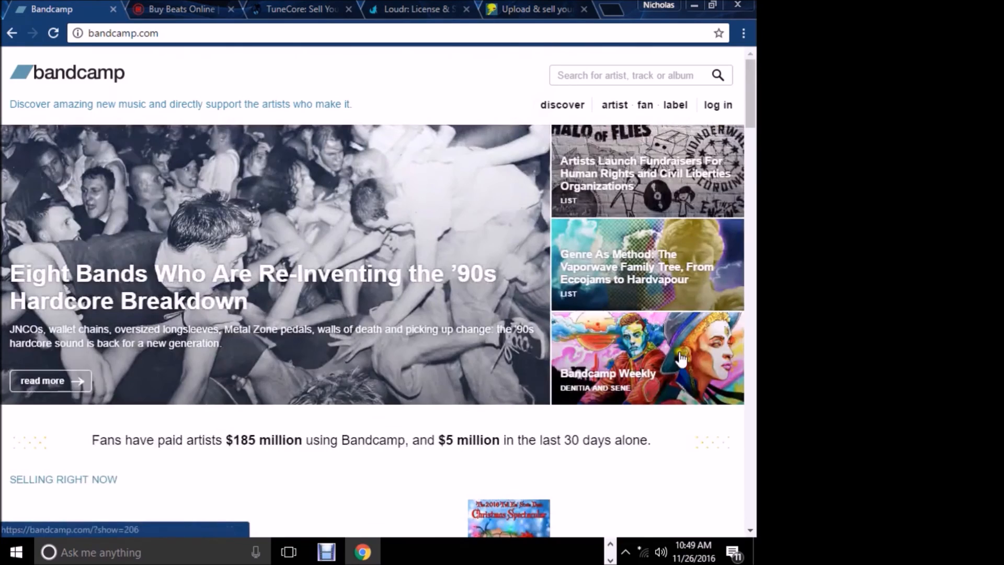
pyautogui.scroll(-3)
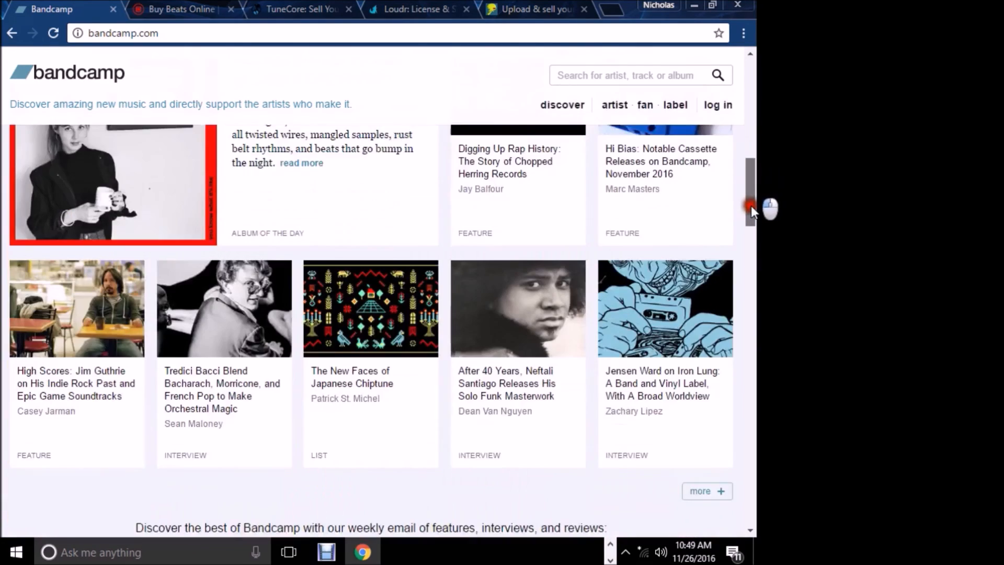
pyautogui.scroll(3)
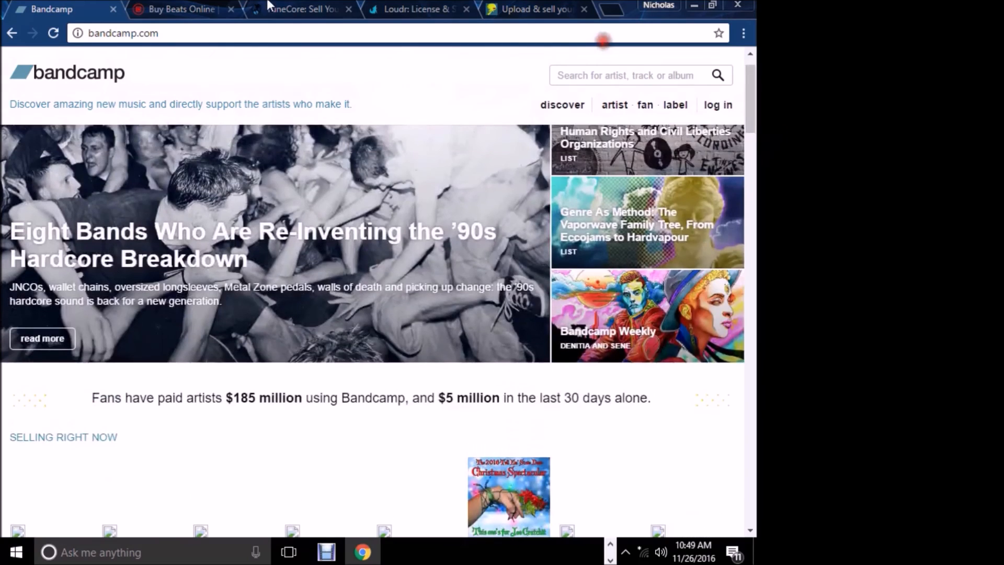
# Step: Switch to BeatStars, glance at its marketplace section and show the Features menu
pyautogui.click(183, 8)
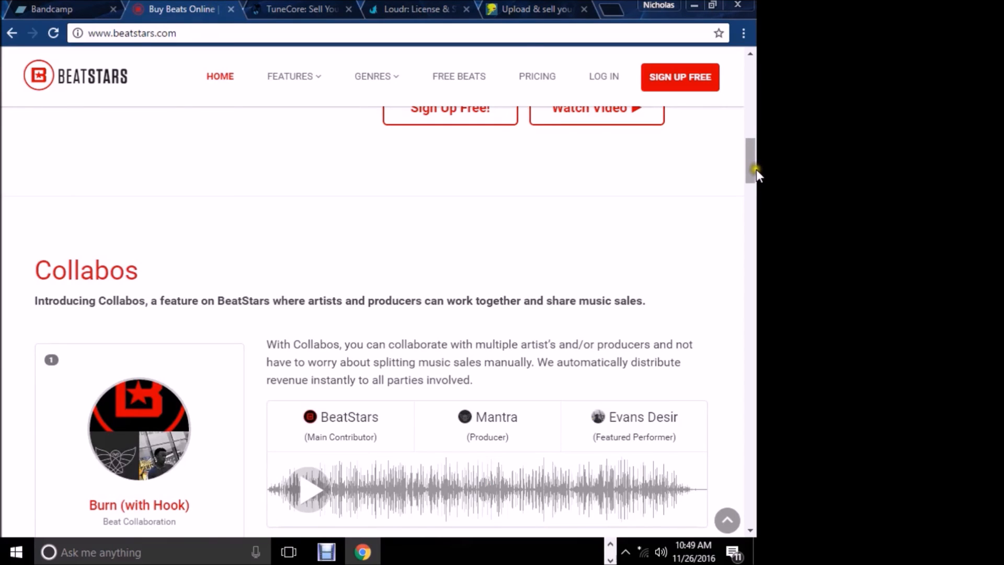
pyautogui.scroll(3)
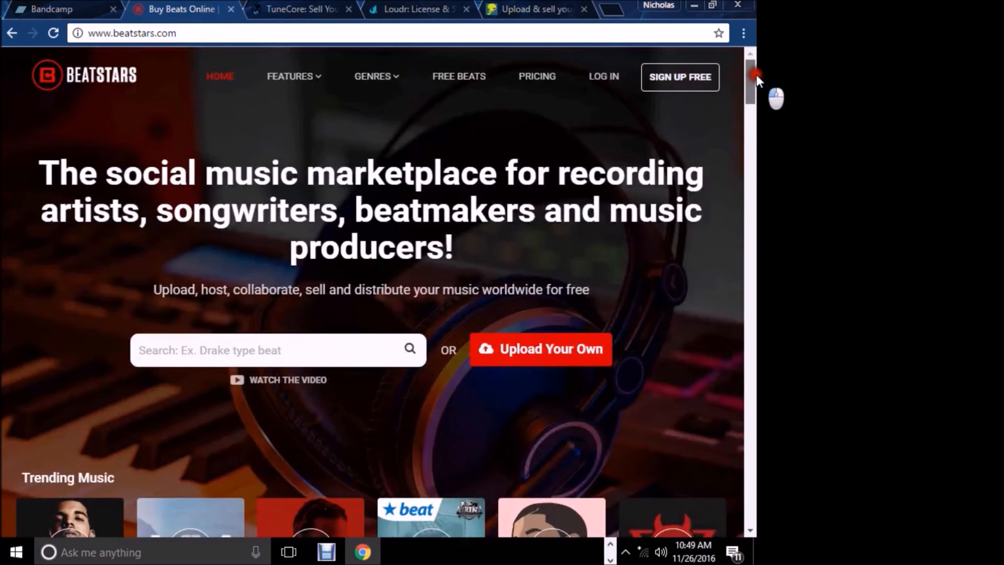
pyautogui.scroll(-3)
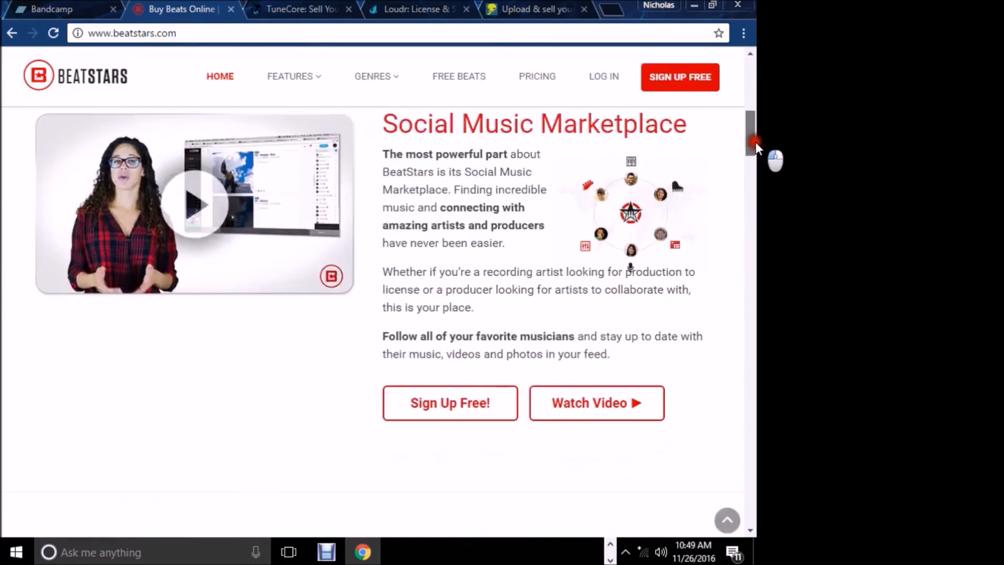
pyautogui.click(290, 76)
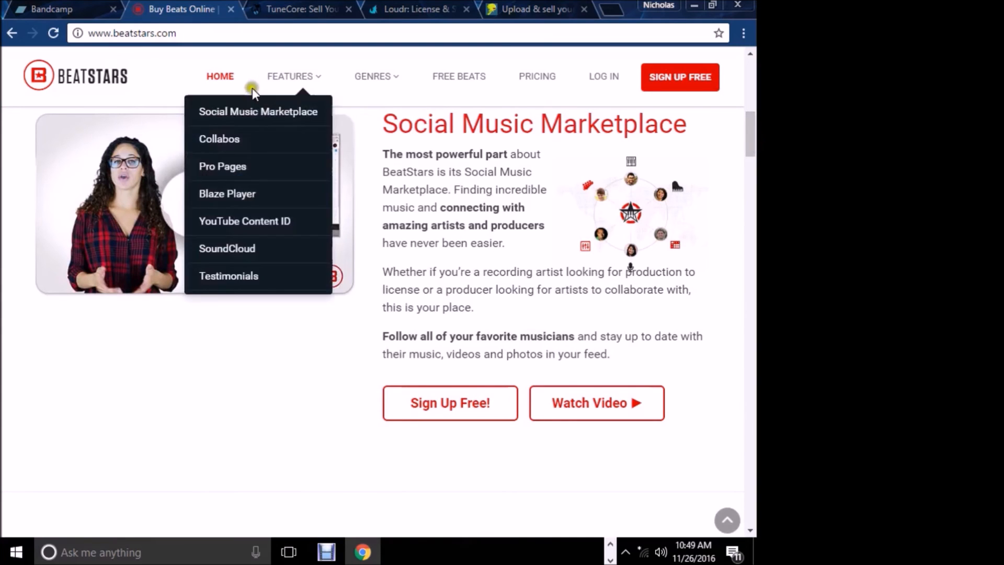
# Step: Skim TuneCore's homepage, then bring up Loudr's licensing page at the top
pyautogui.click(302, 9)
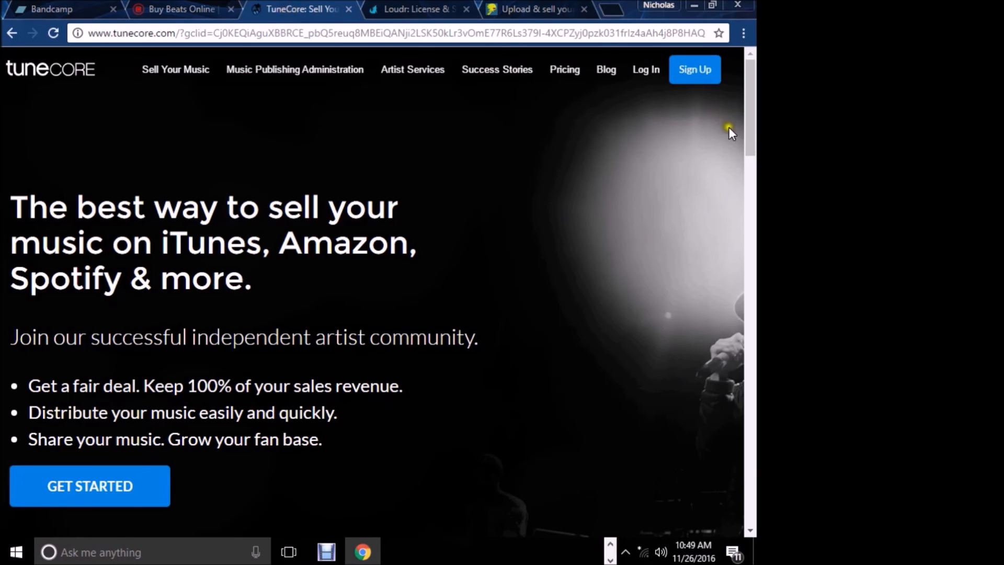
pyautogui.scroll(-3)
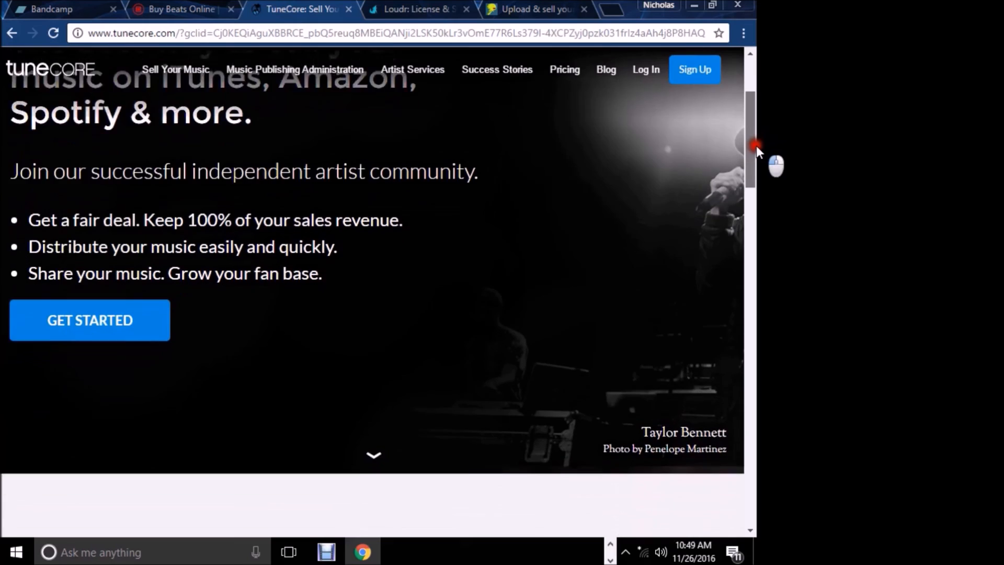
pyautogui.scroll(-3)
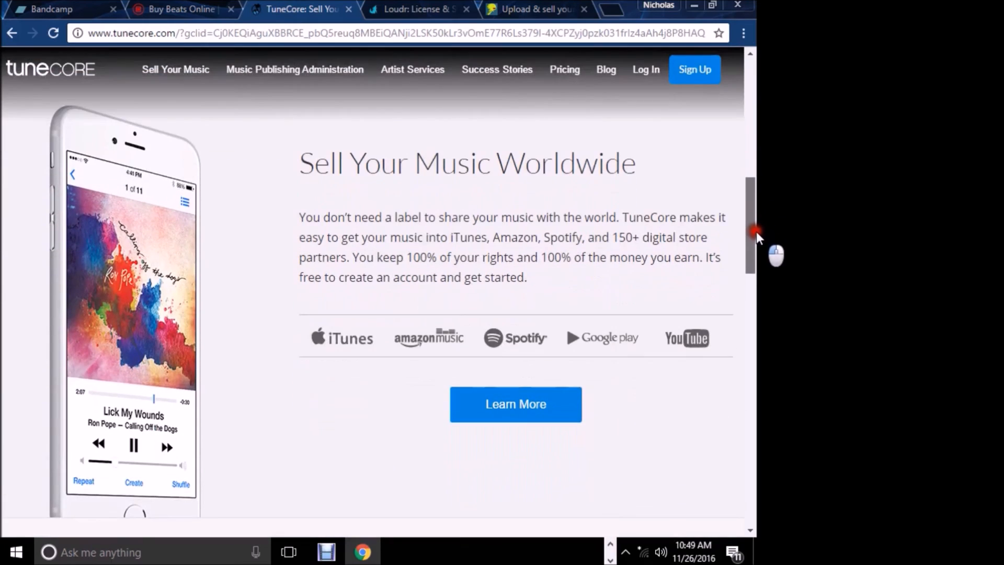
pyautogui.click(416, 8)
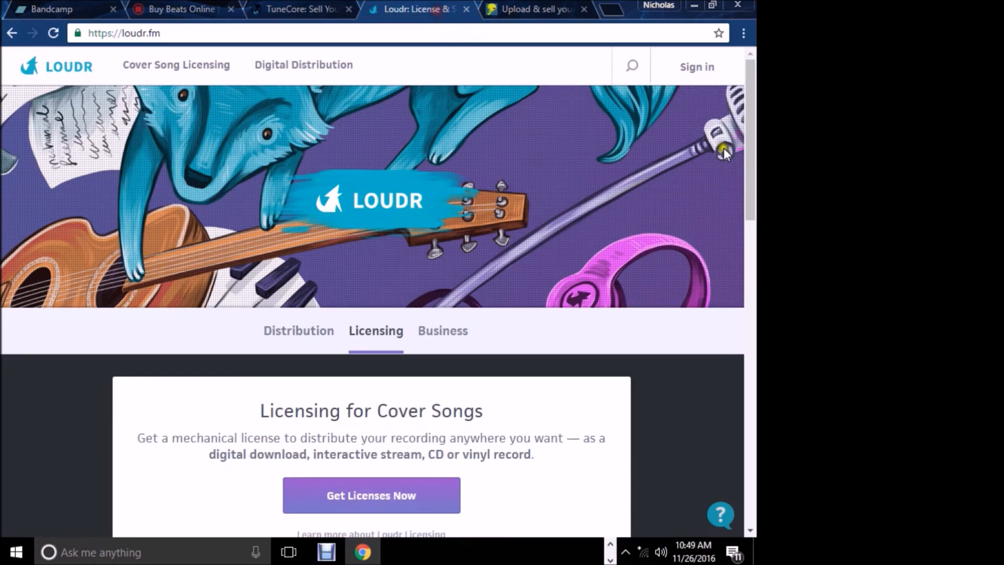
pyautogui.scroll(-3)
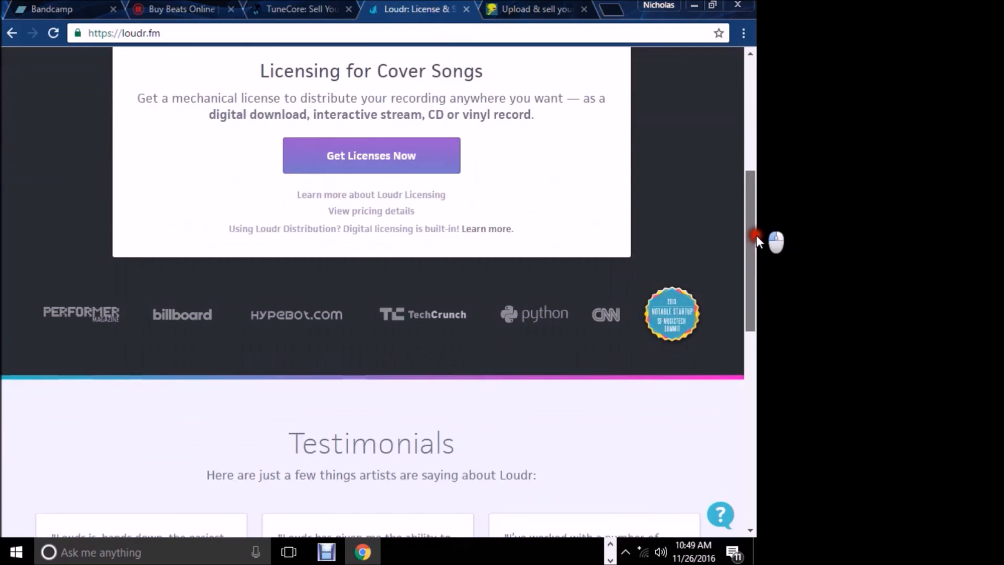
pyautogui.scroll(3)
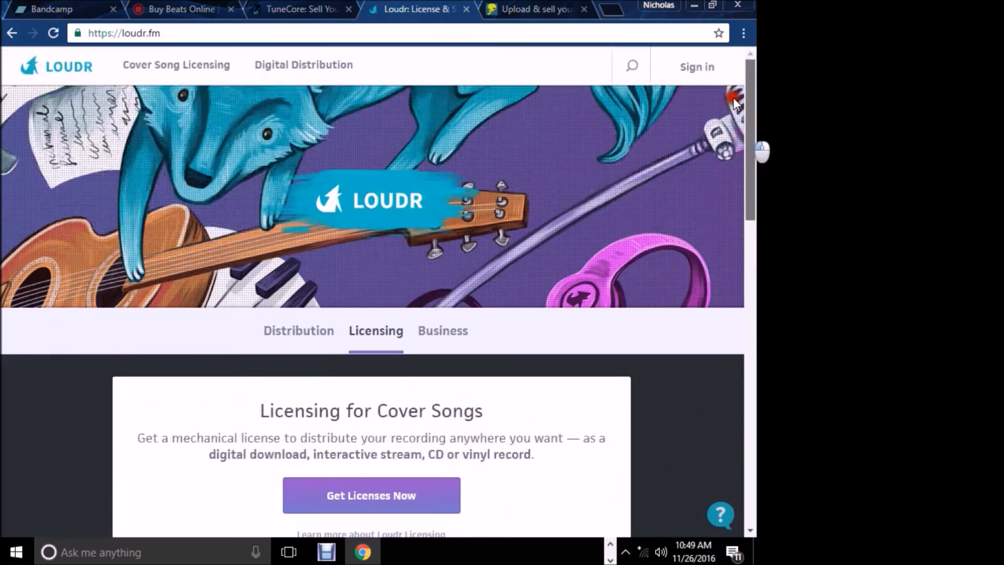
# Step: Switch to DistroKid, skim its benefits, FAQ and press quotes, and return to the top
pyautogui.click(536, 9)
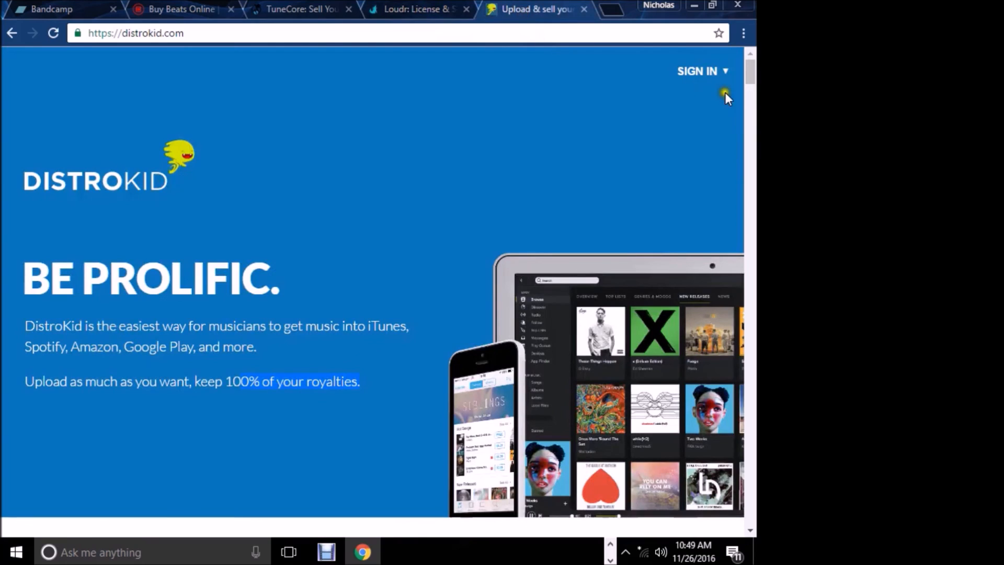
pyautogui.scroll(-3)
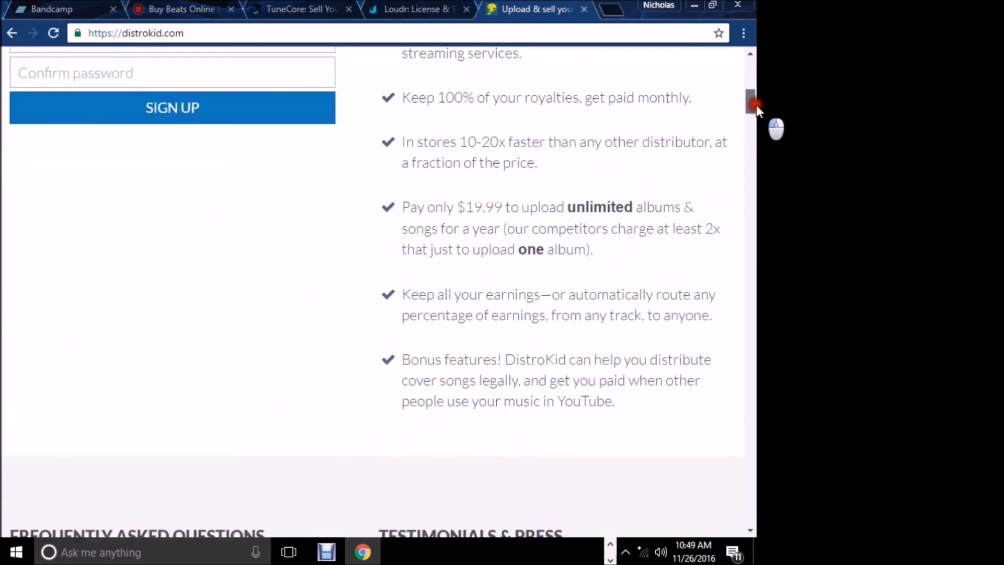
pyautogui.scroll(-3)
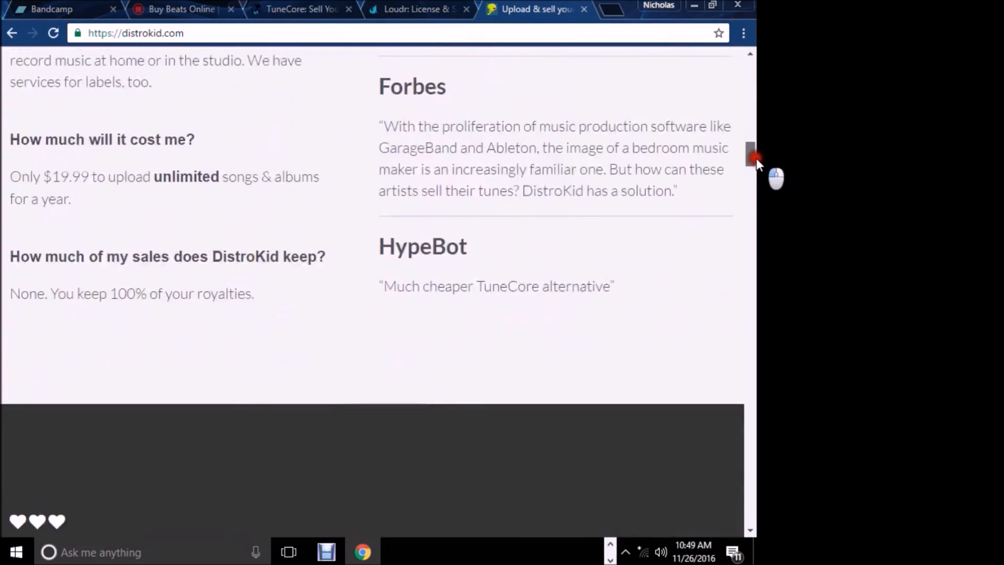
pyautogui.scroll(3)
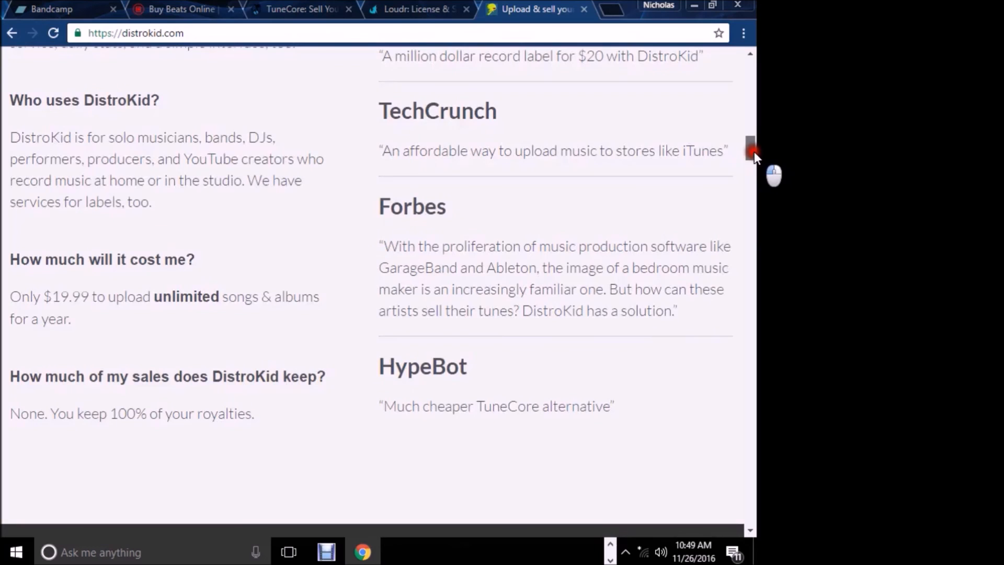
pyautogui.scroll(3)
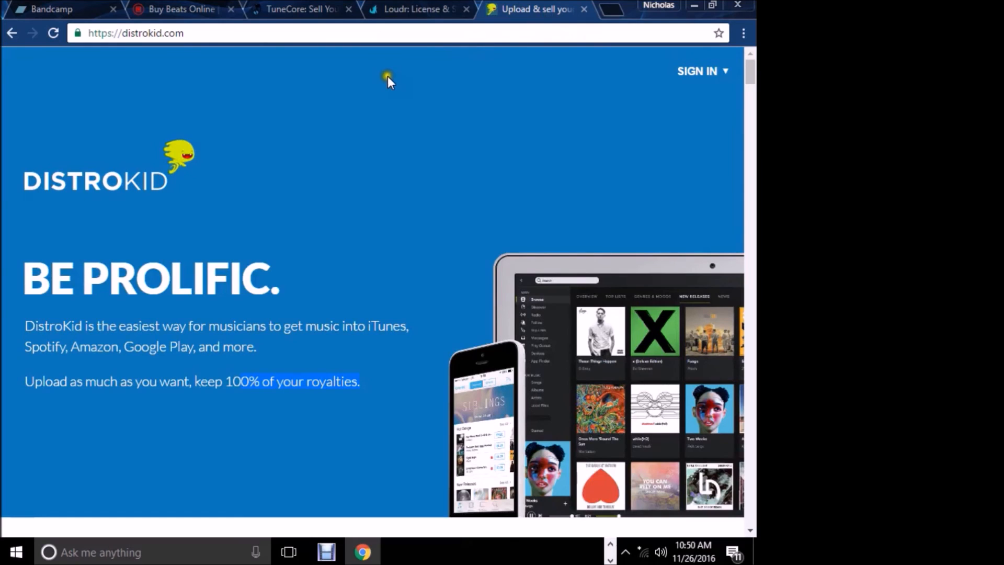
pyautogui.moveTo(326, 552)
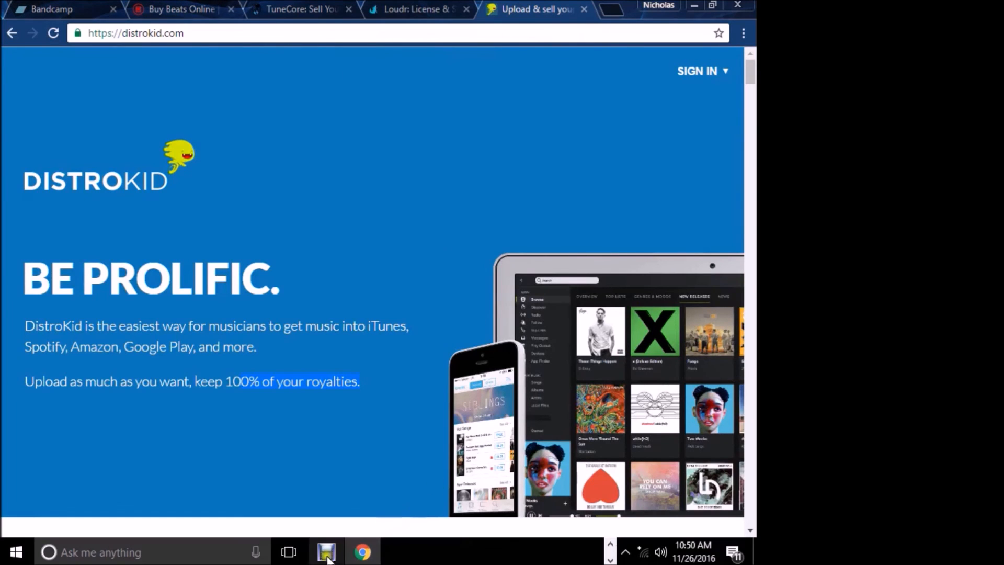
pyautogui.moveTo(86, 9)
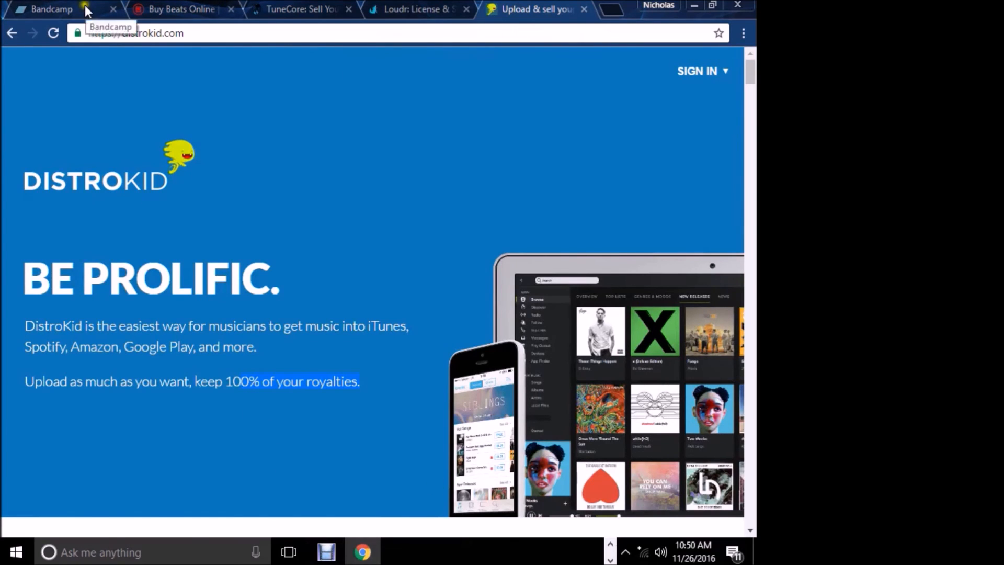